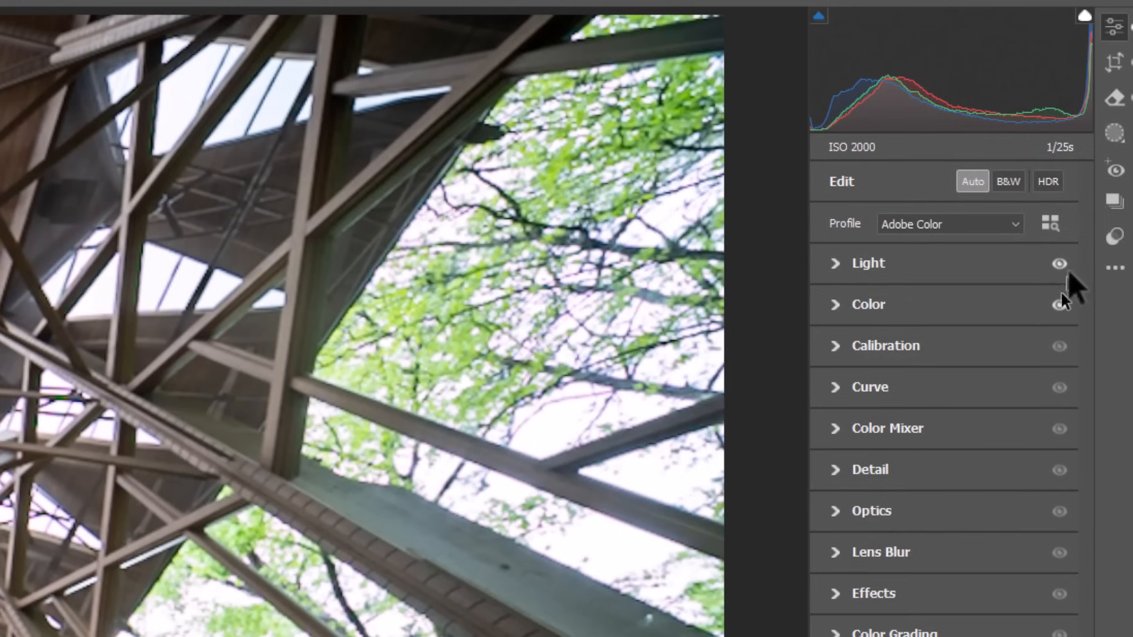
Activate the Remove tool and choose the Heal/Clone mode with feathering (size 8, feather 73)
click(1115, 97)
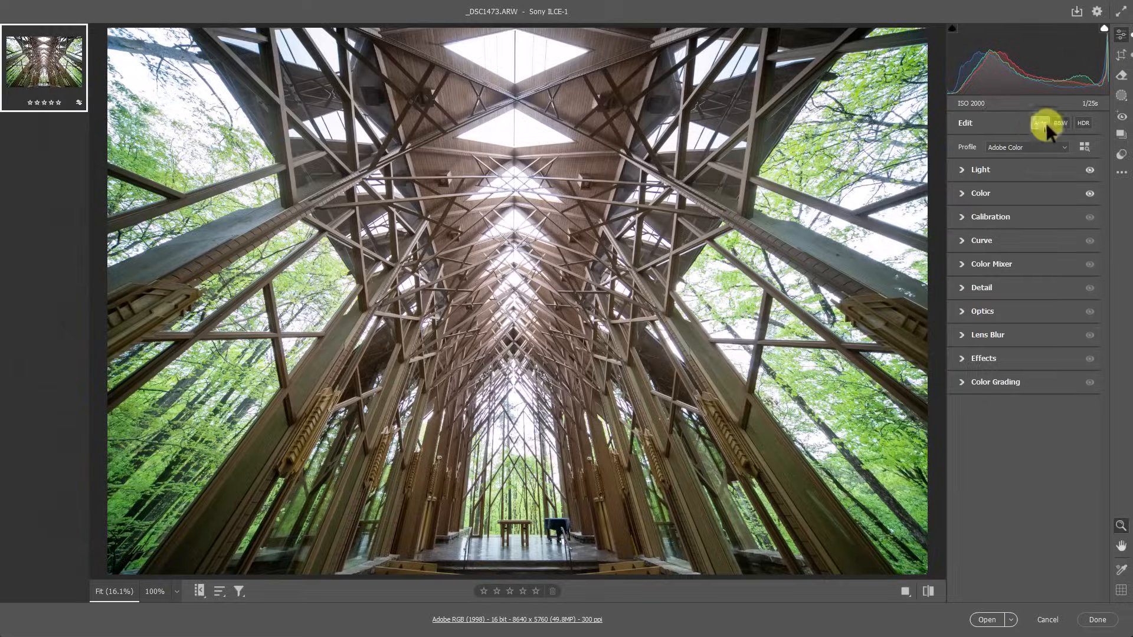
mouse_move(996, 107)
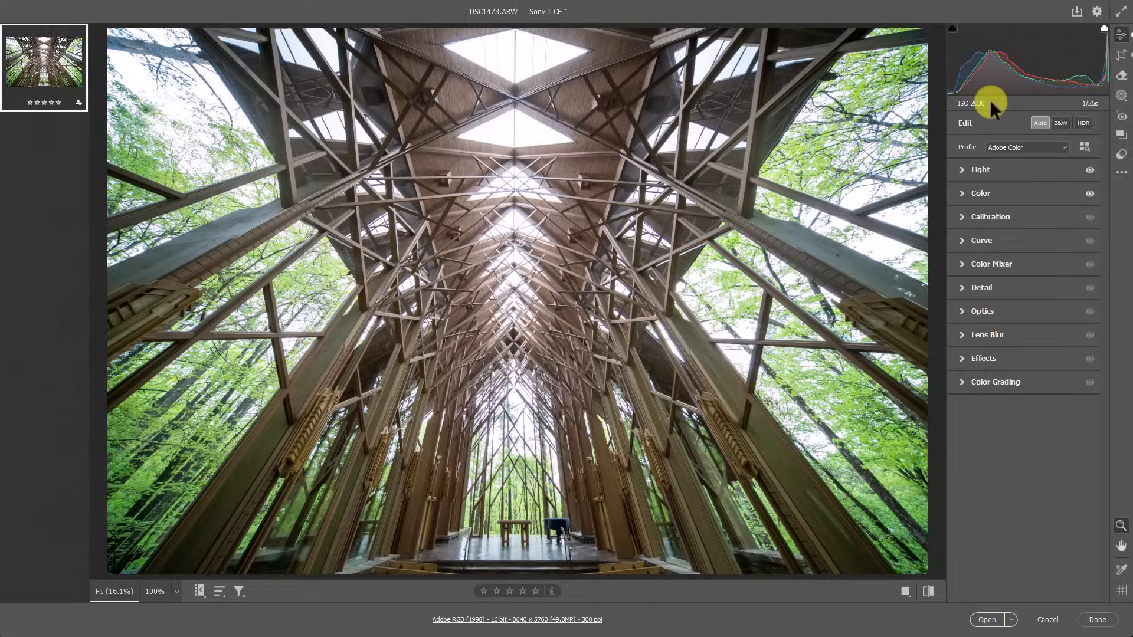
mouse_move(825, 243)
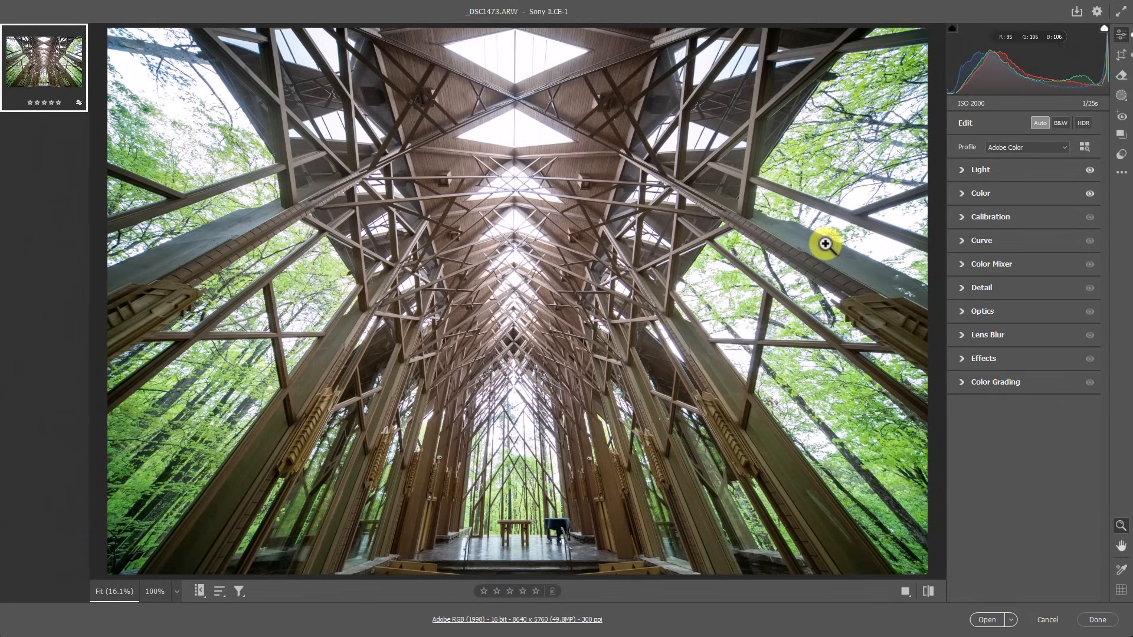
mouse_move(567, 508)
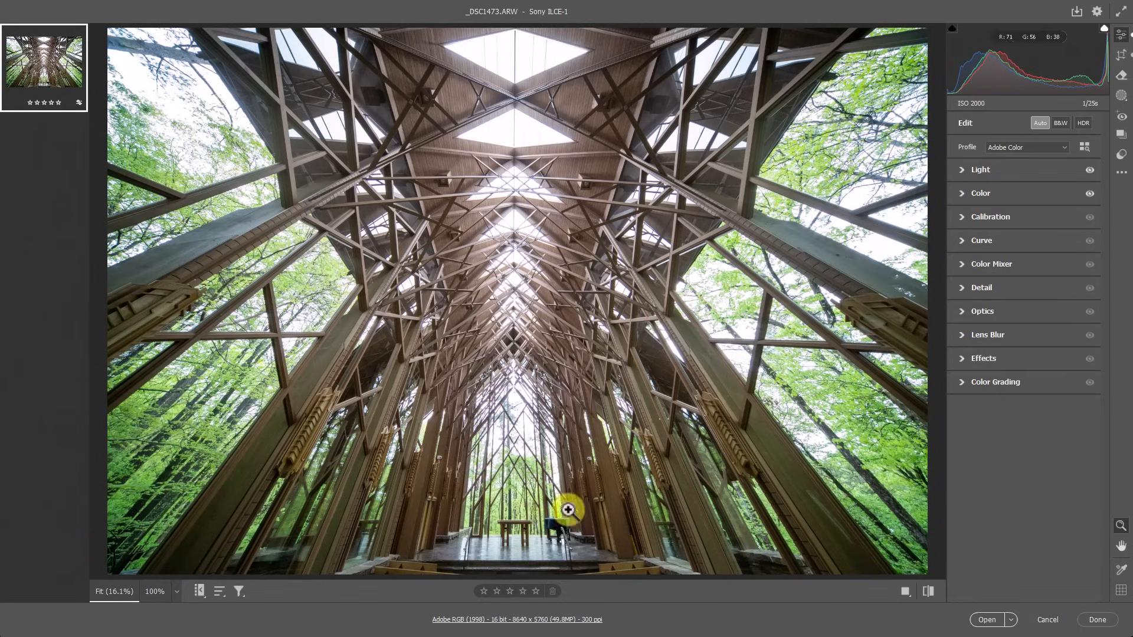
mouse_move(622, 536)
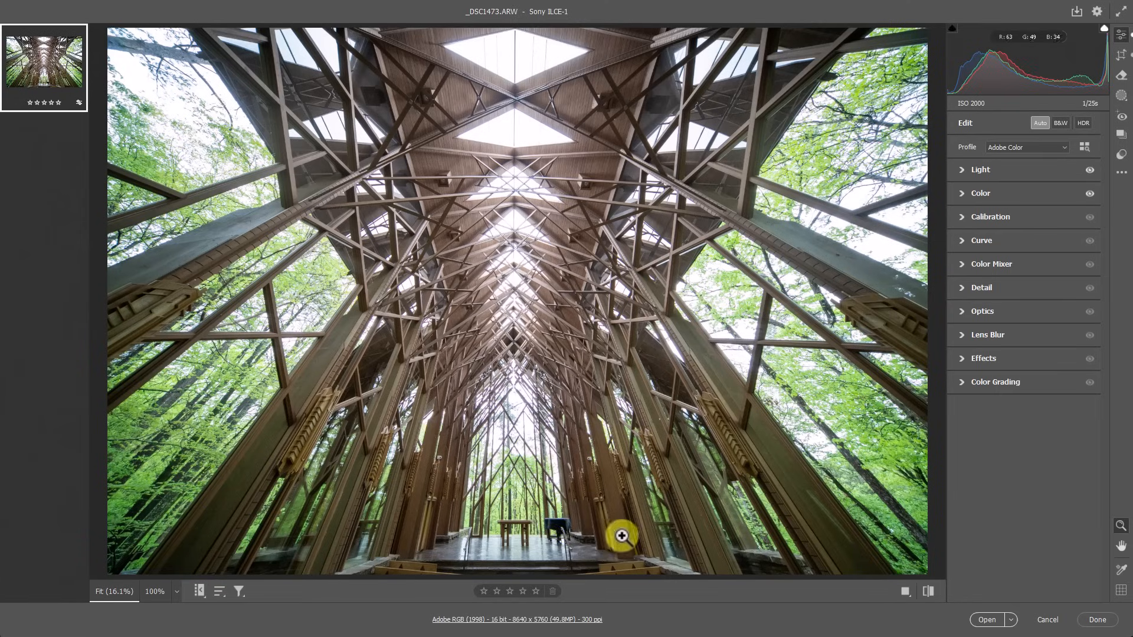
mouse_move(536, 454)
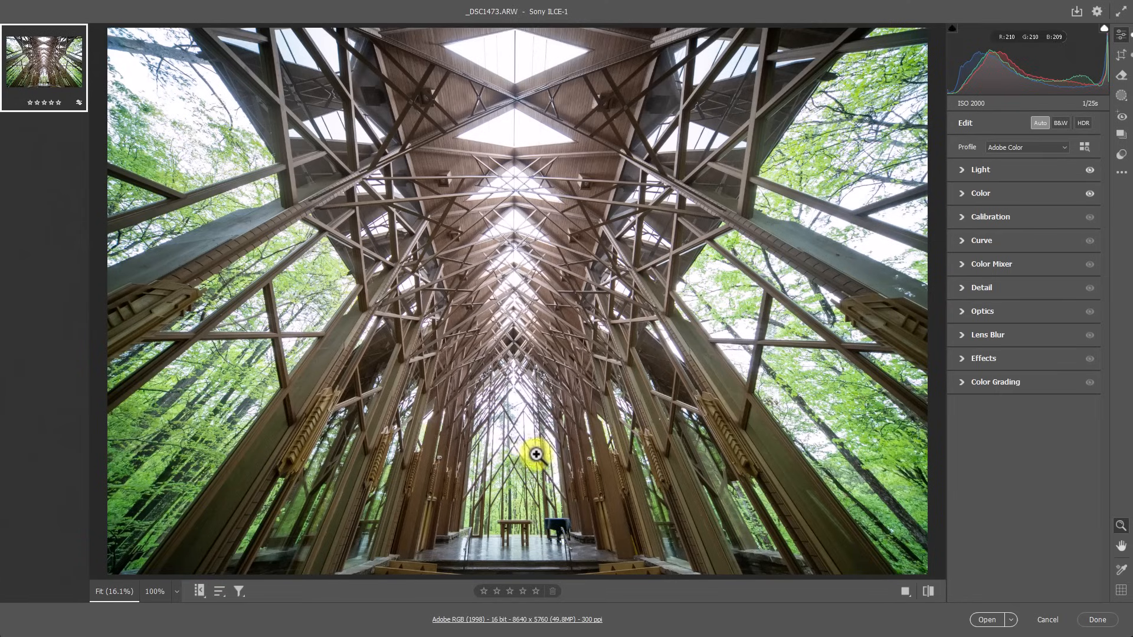
mouse_move(549, 547)
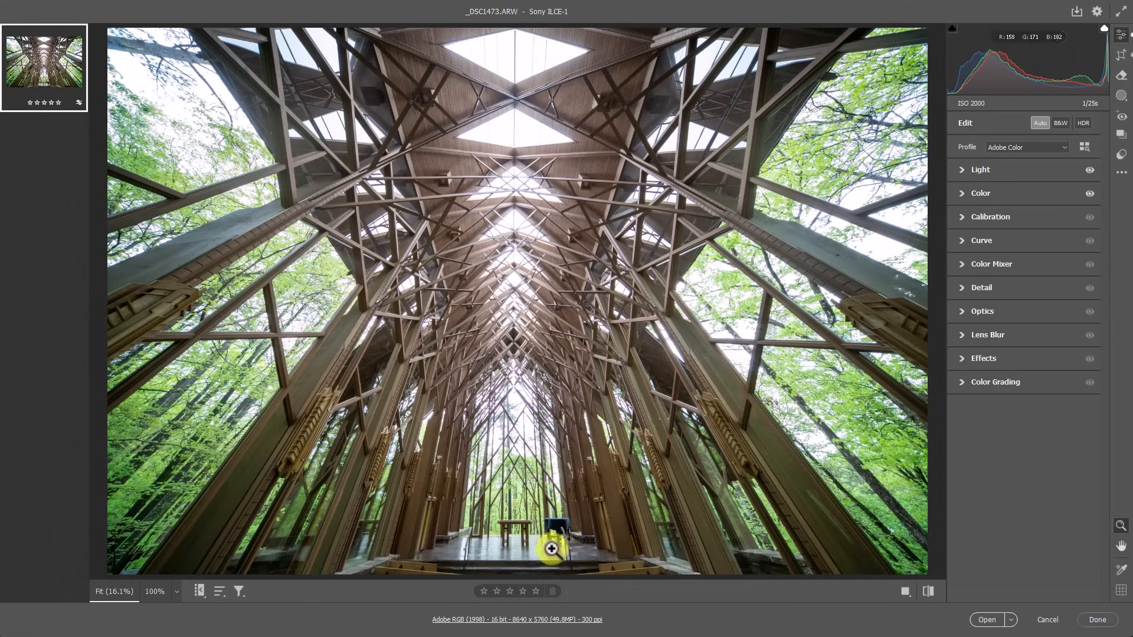
mouse_move(561, 535)
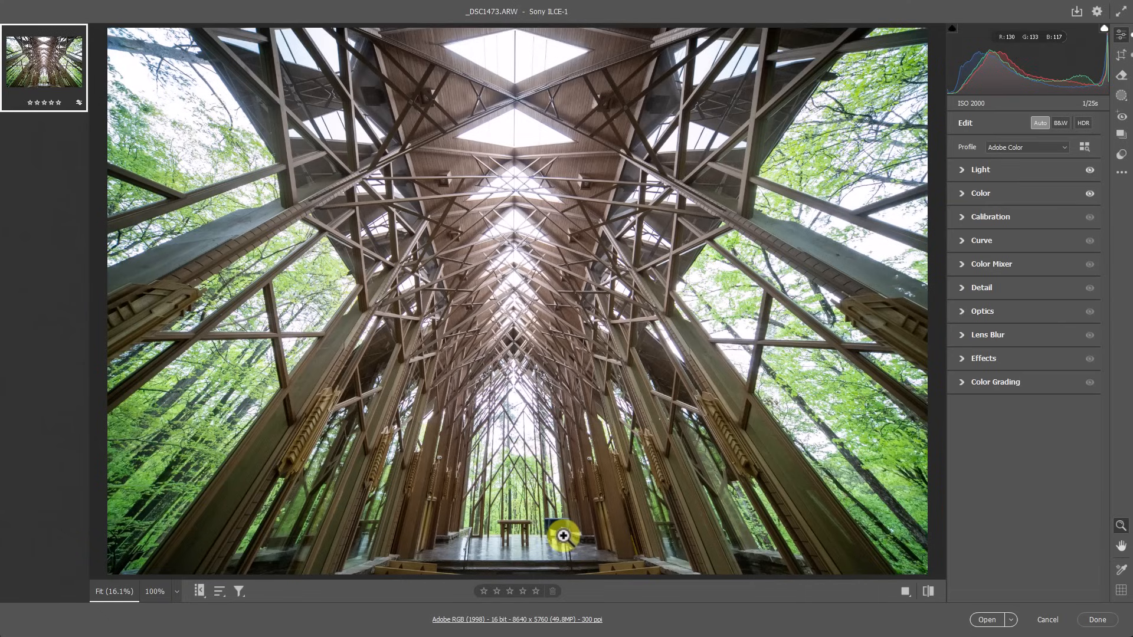
mouse_move(535, 534)
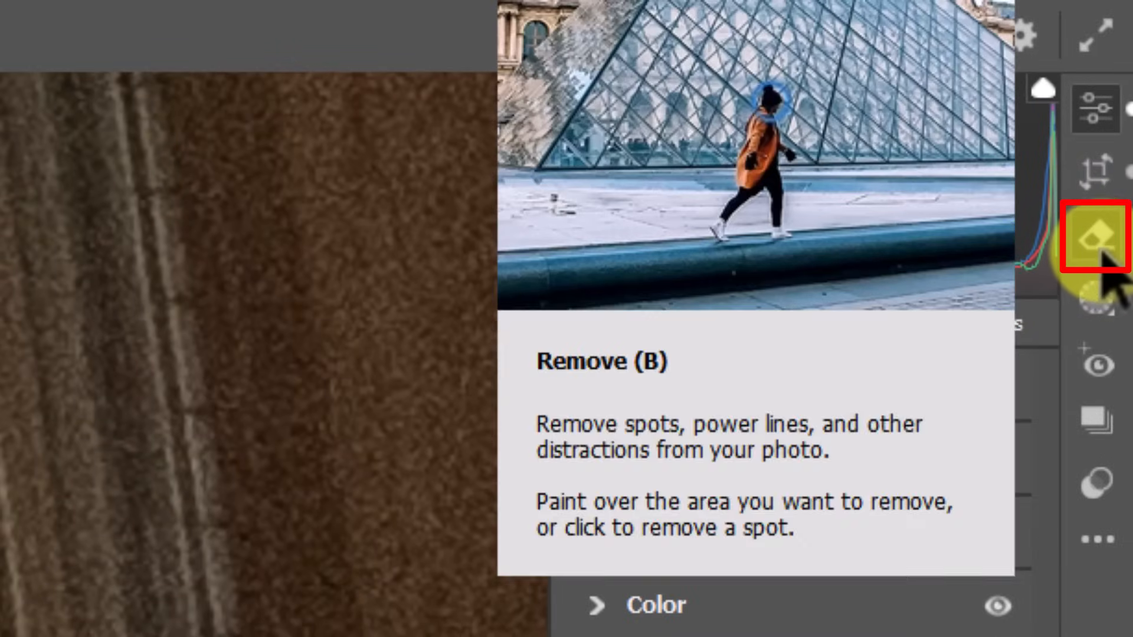
click(1097, 240)
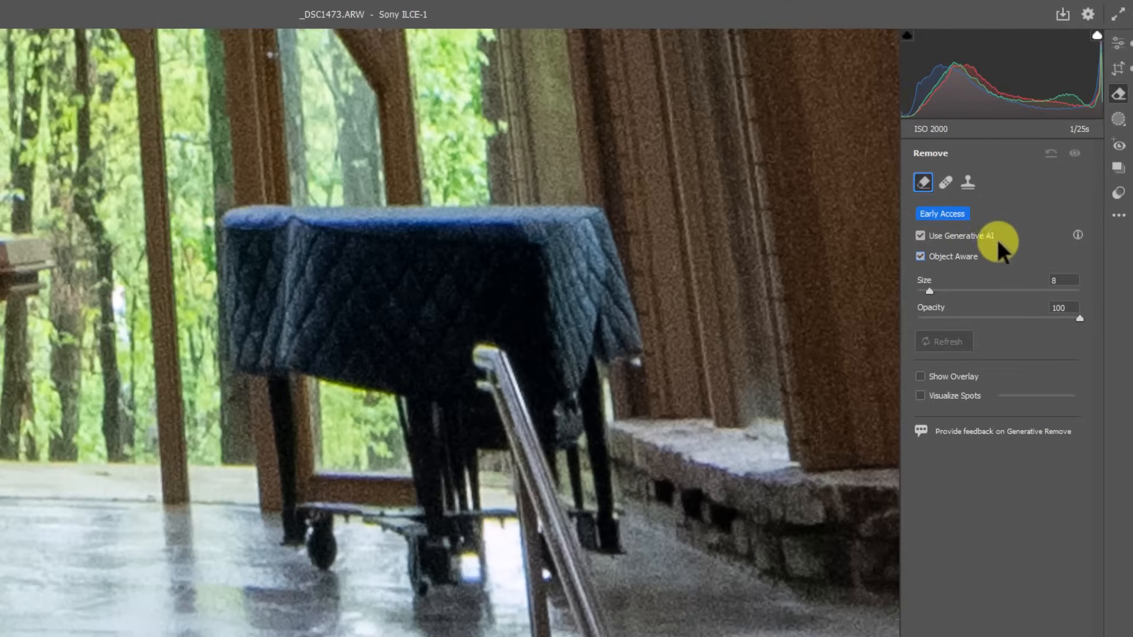
mouse_move(960, 299)
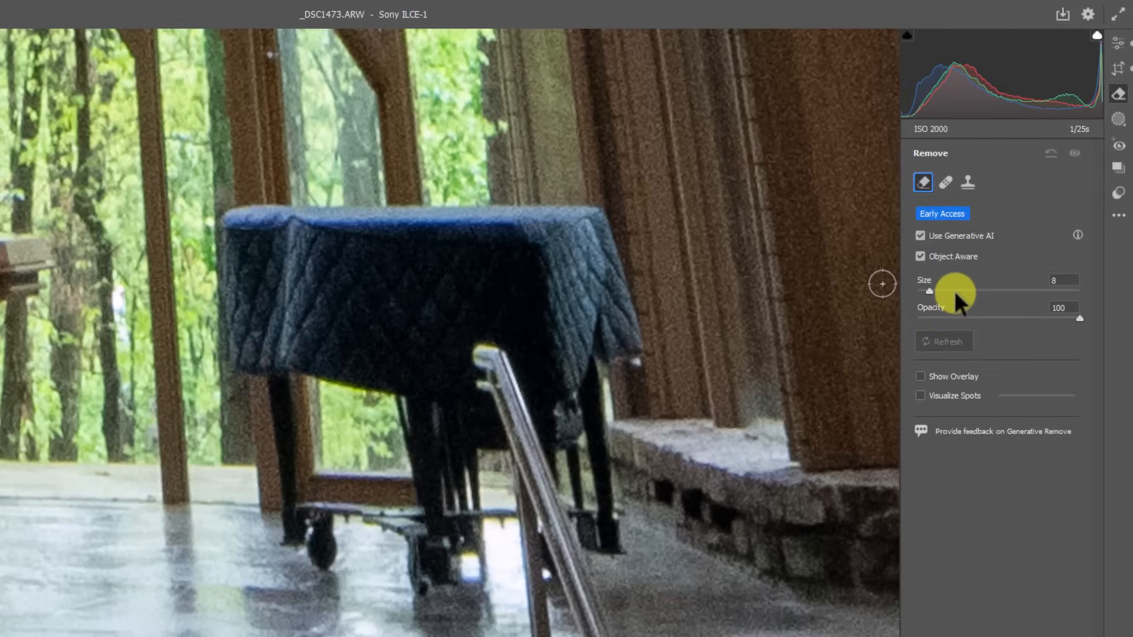
mouse_move(939, 280)
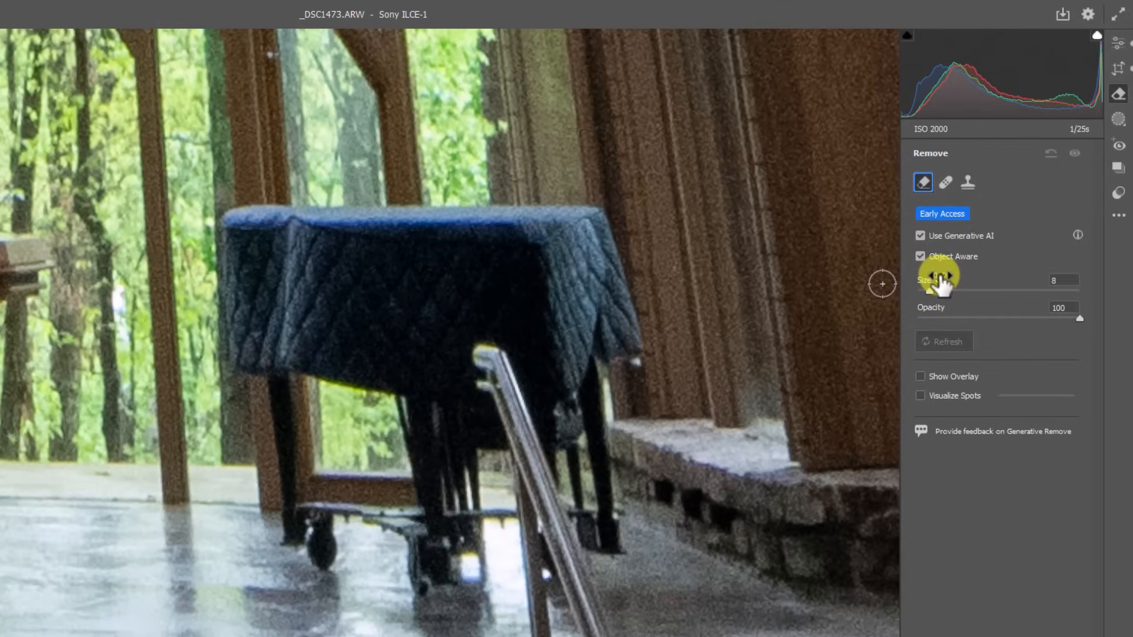
mouse_move(932, 242)
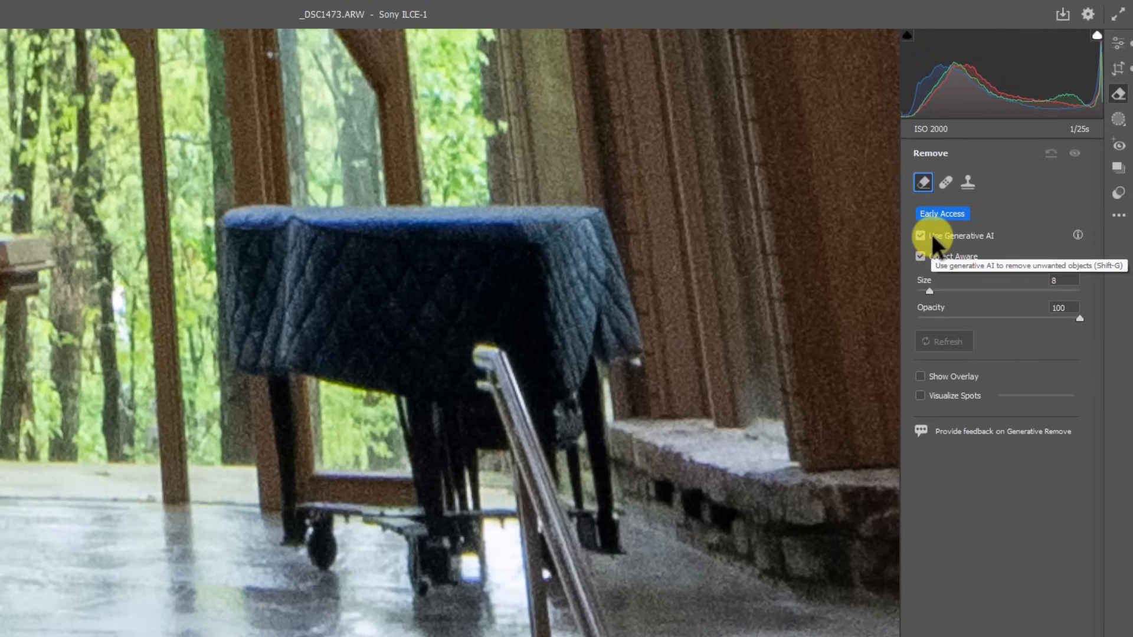
mouse_move(960, 244)
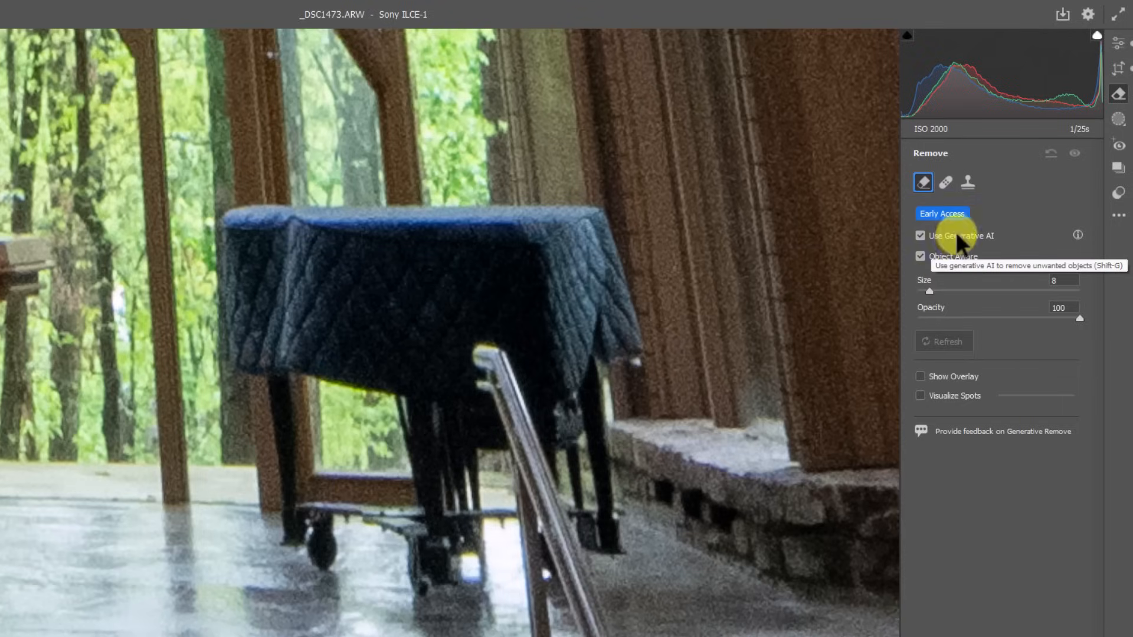
mouse_move(957, 259)
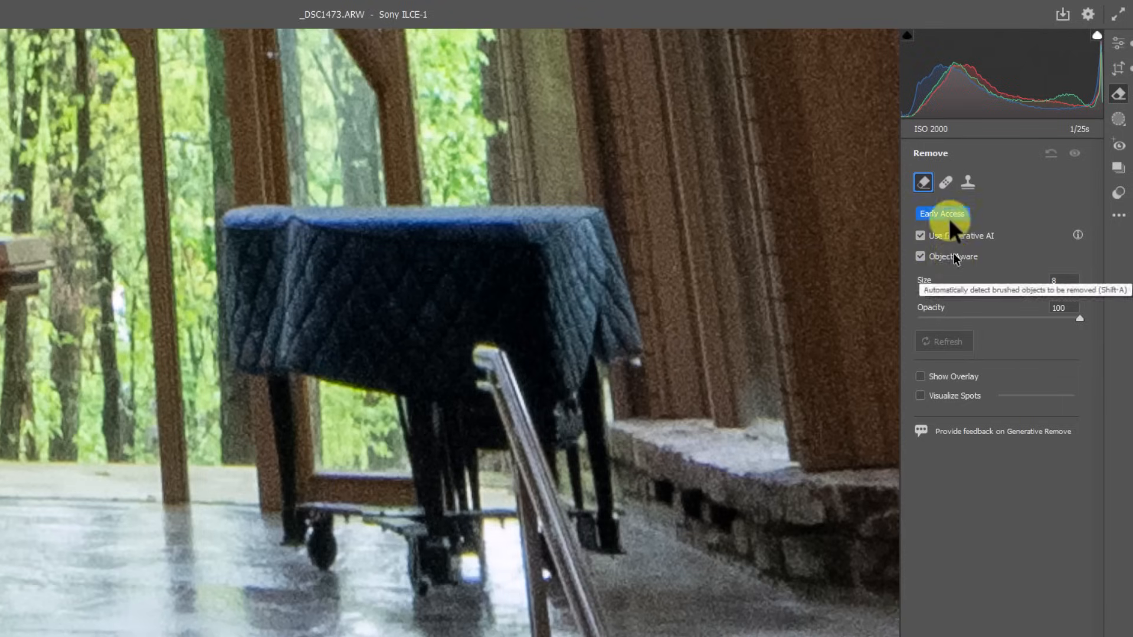
click(945, 182)
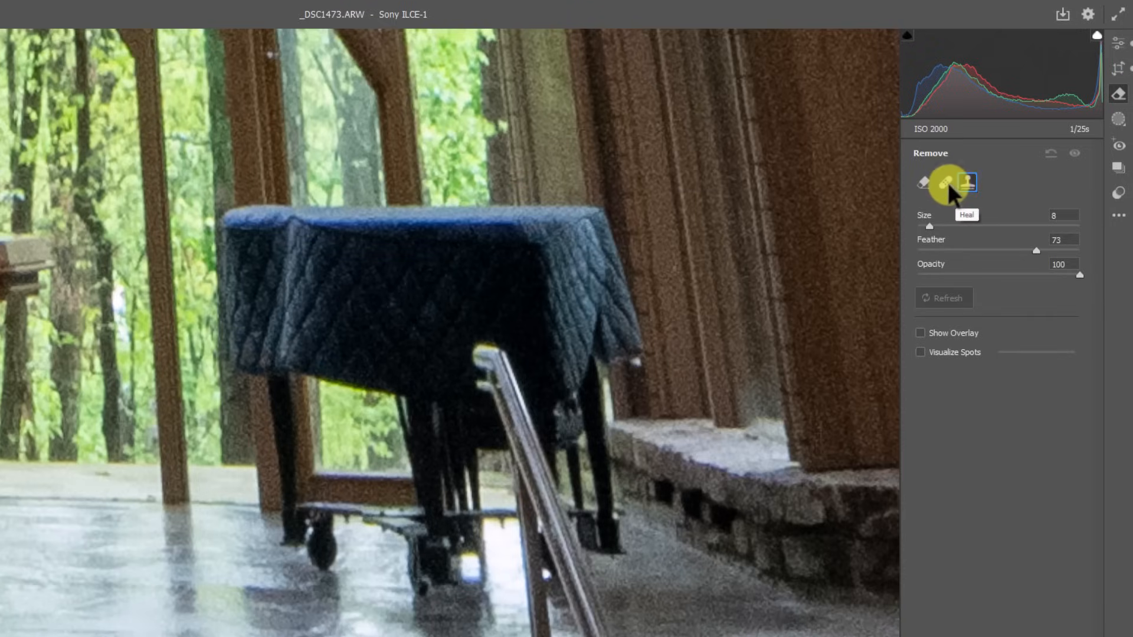
mouse_move(927, 191)
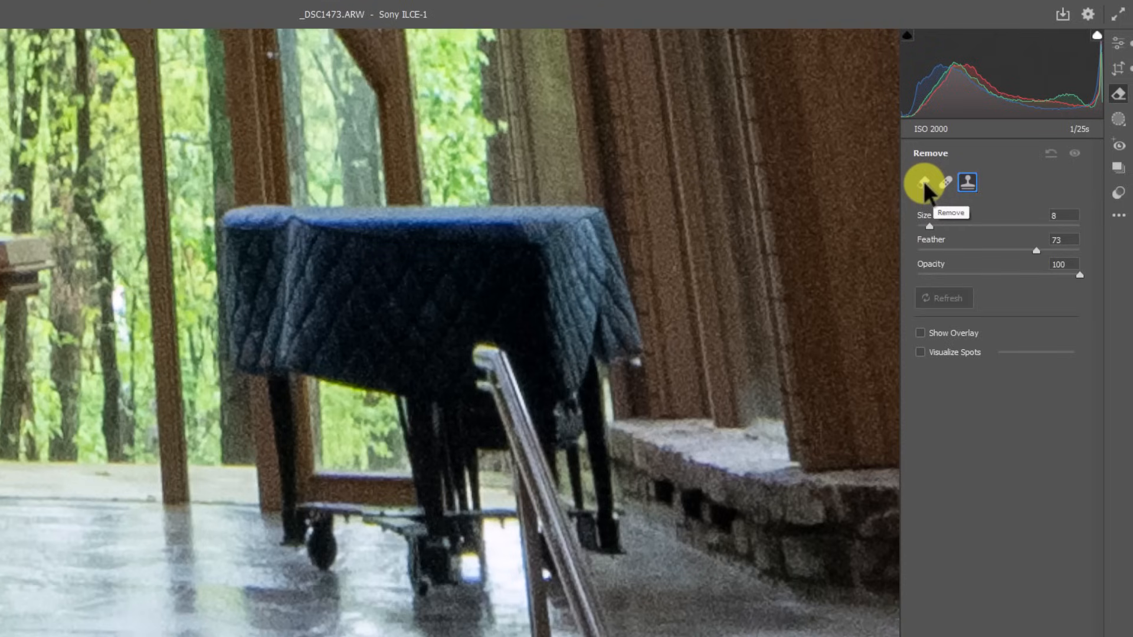
Switch to generative Remove mode with Use Generative AI and Object Aware enabled
click(922, 182)
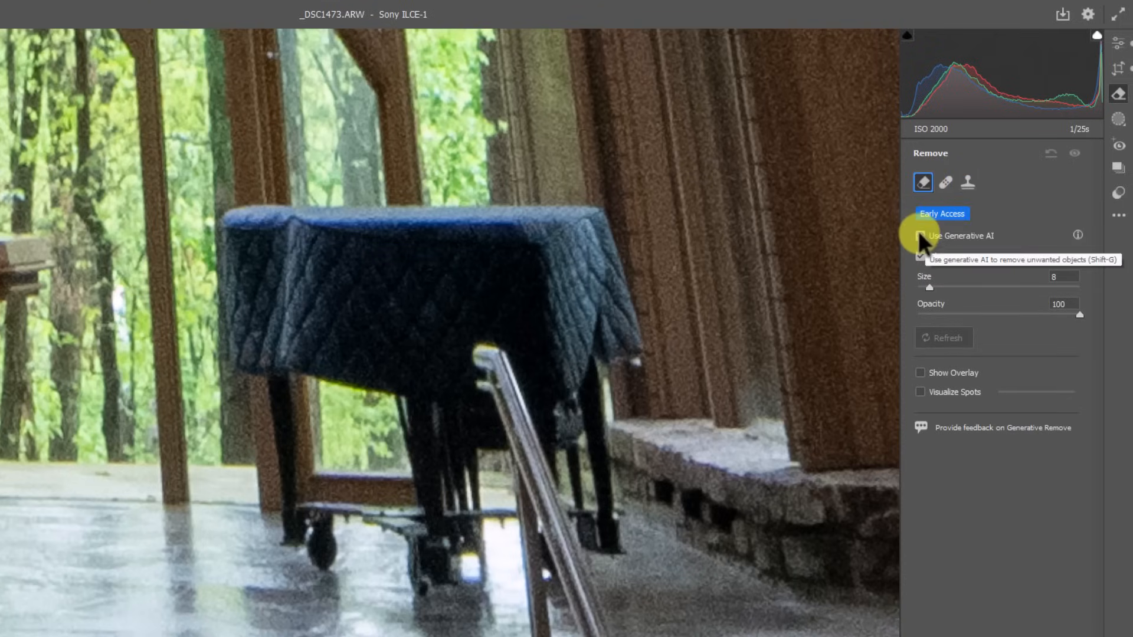
click(920, 236)
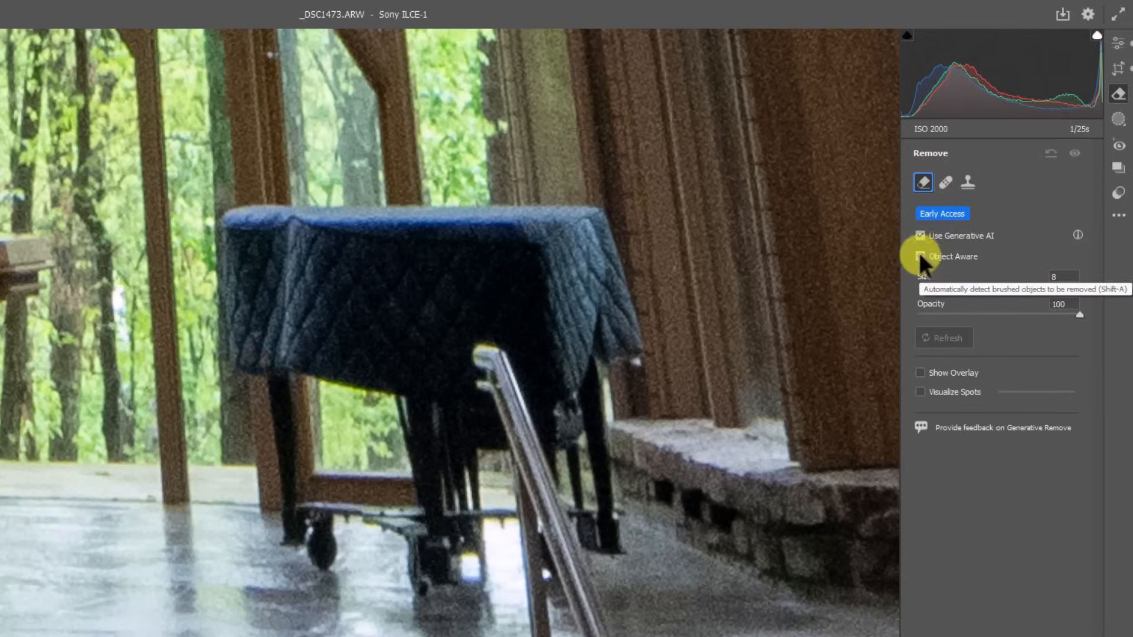
click(920, 256)
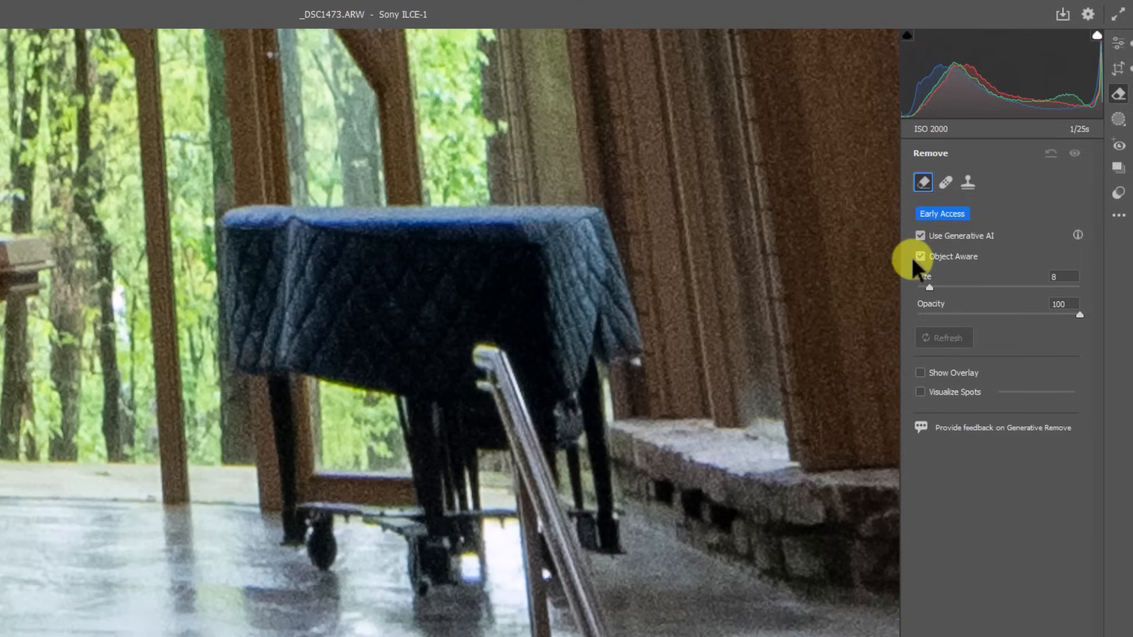
mouse_move(928, 260)
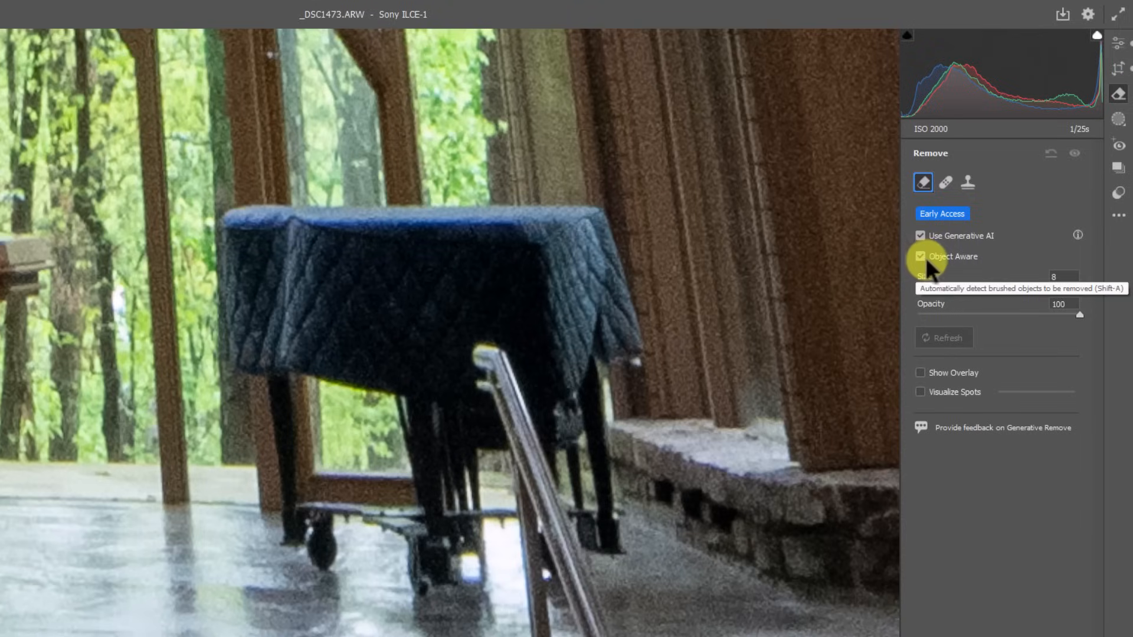
mouse_move(675, 179)
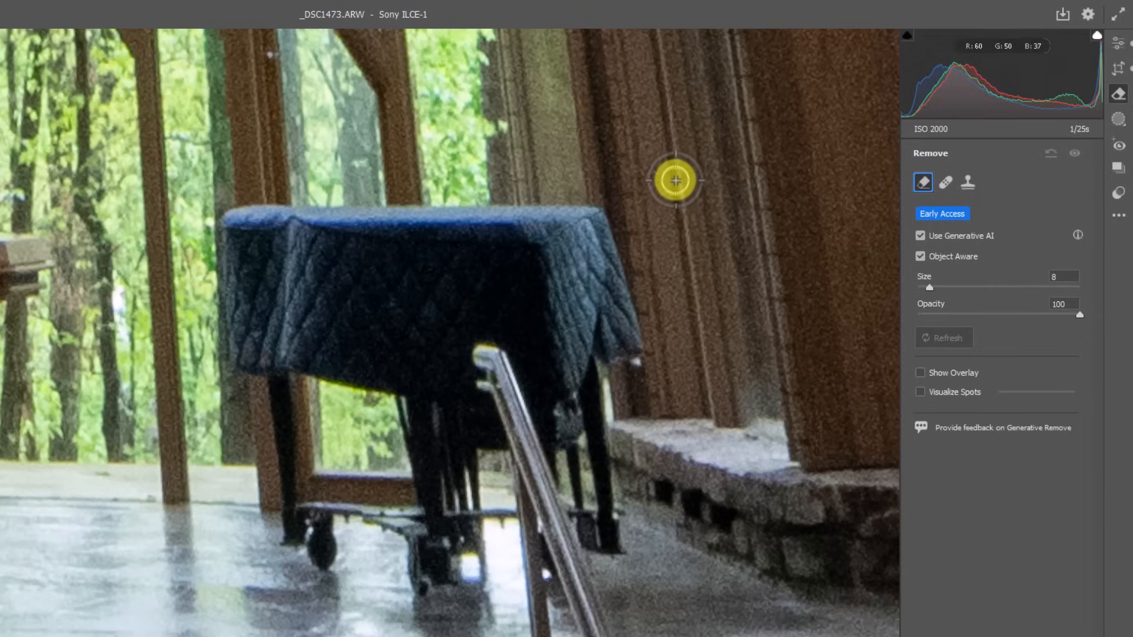
mouse_move(194, 134)
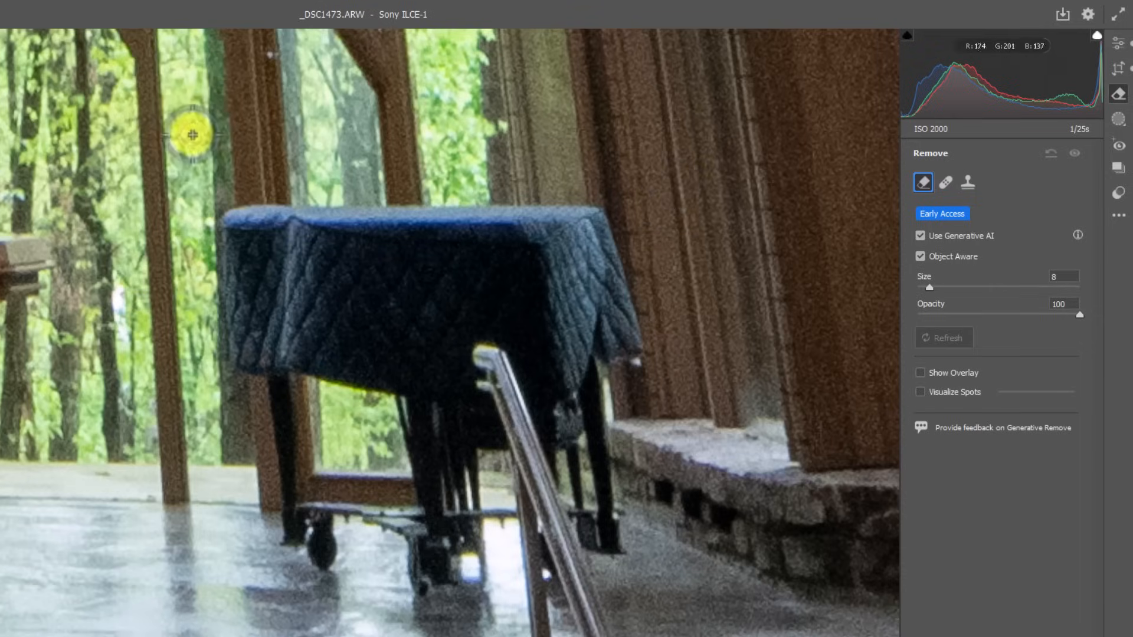
mouse_move(76, 357)
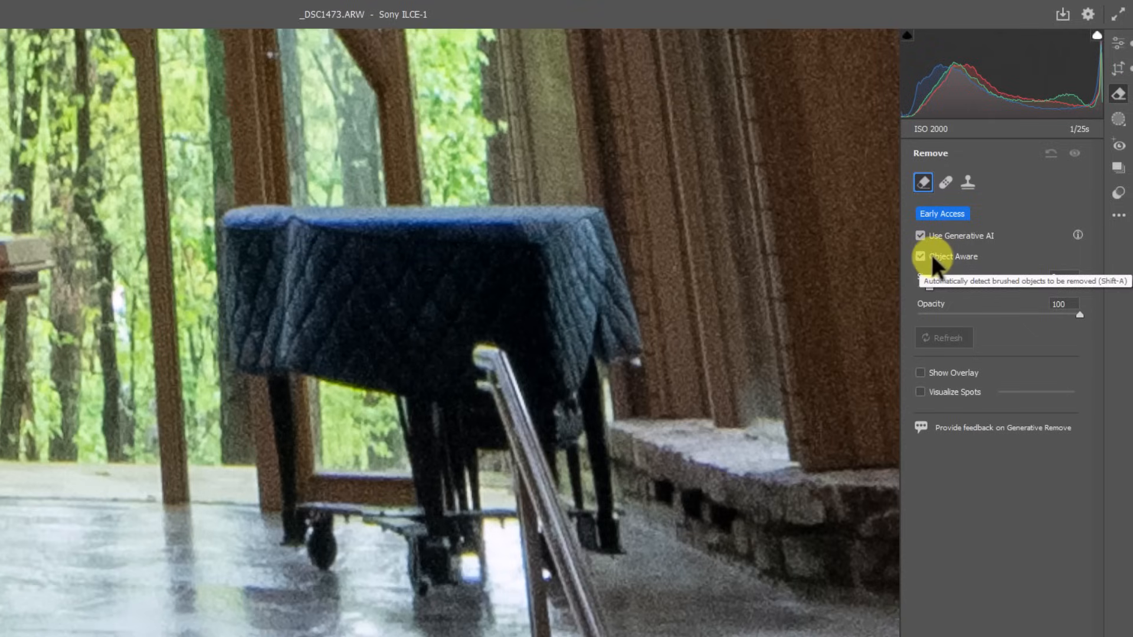
click(919, 256)
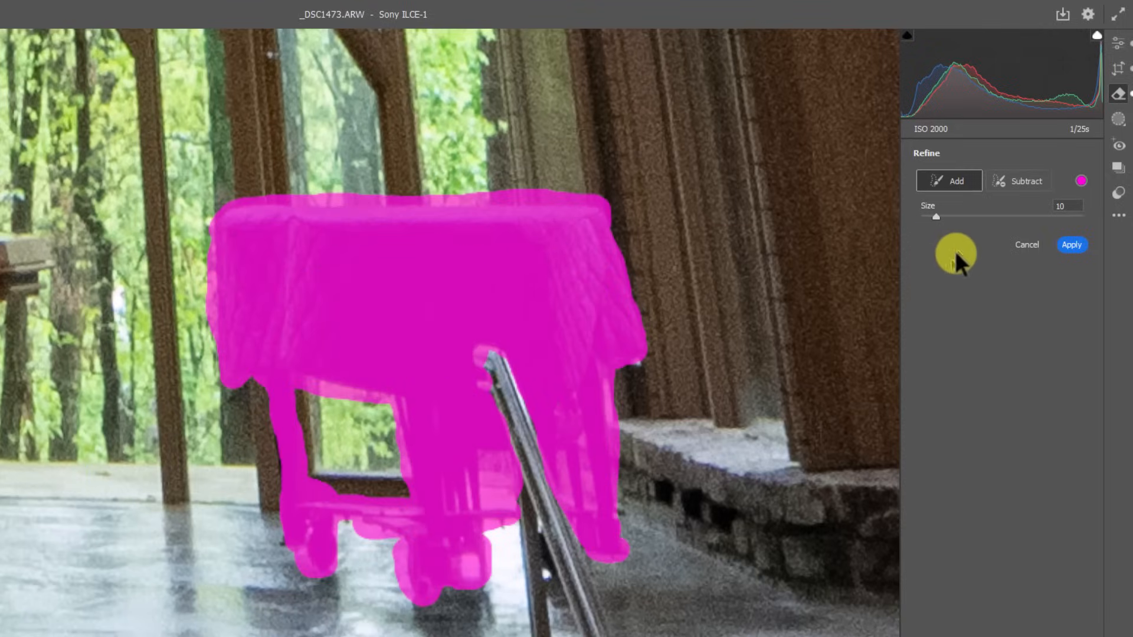
mouse_move(1054, 267)
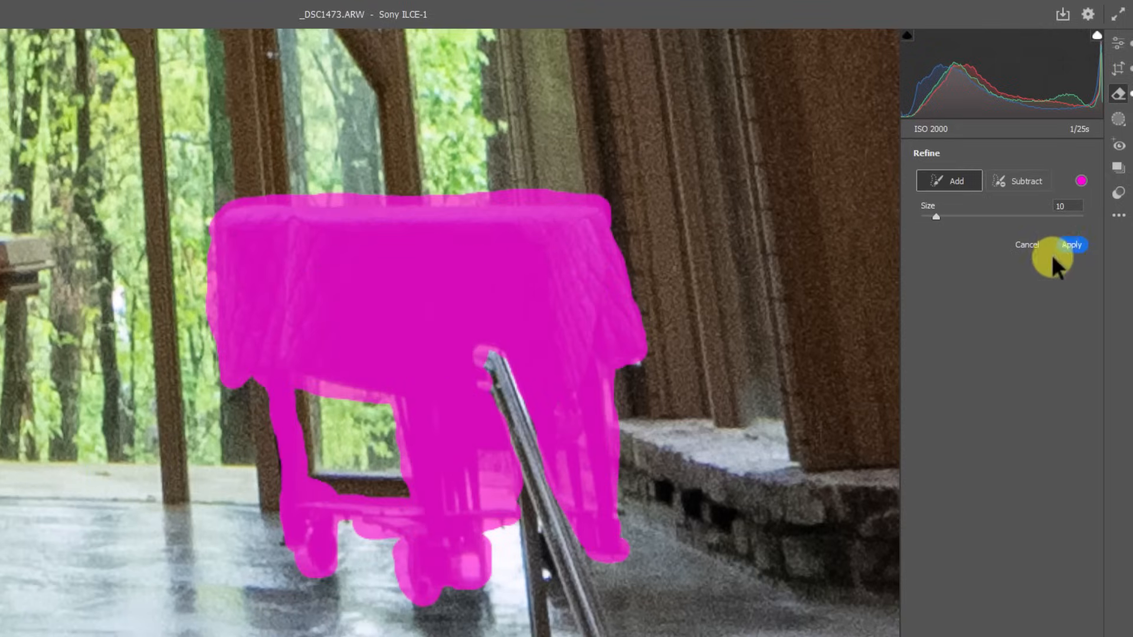
mouse_move(925, 214)
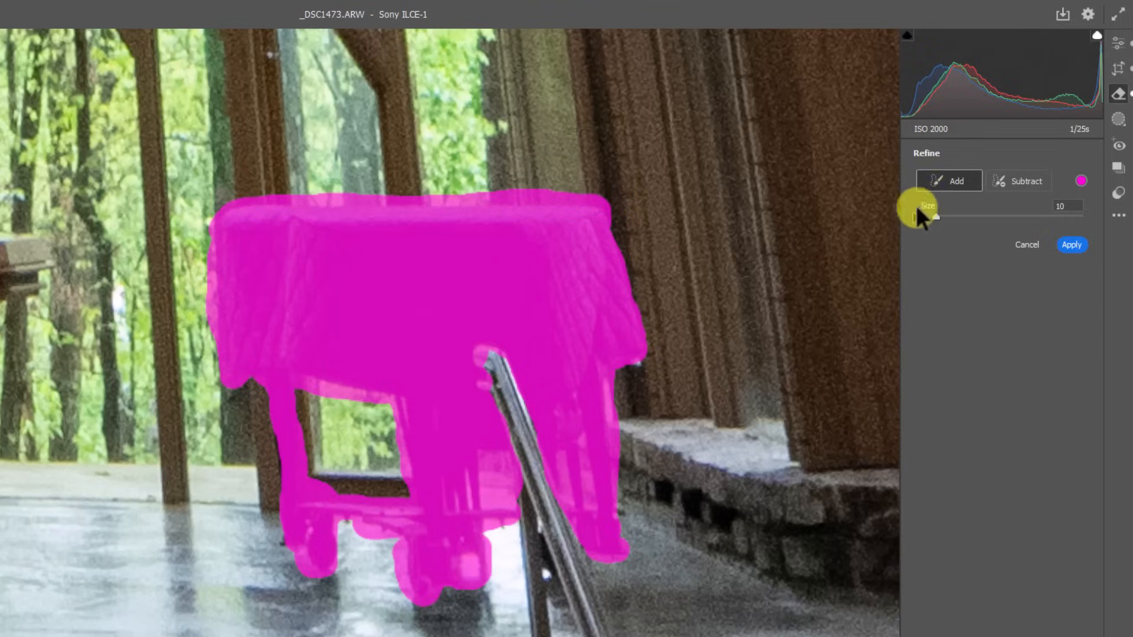
Subtract the excess mask over the window gap and run Generative Remove on the piano
click(1018, 180)
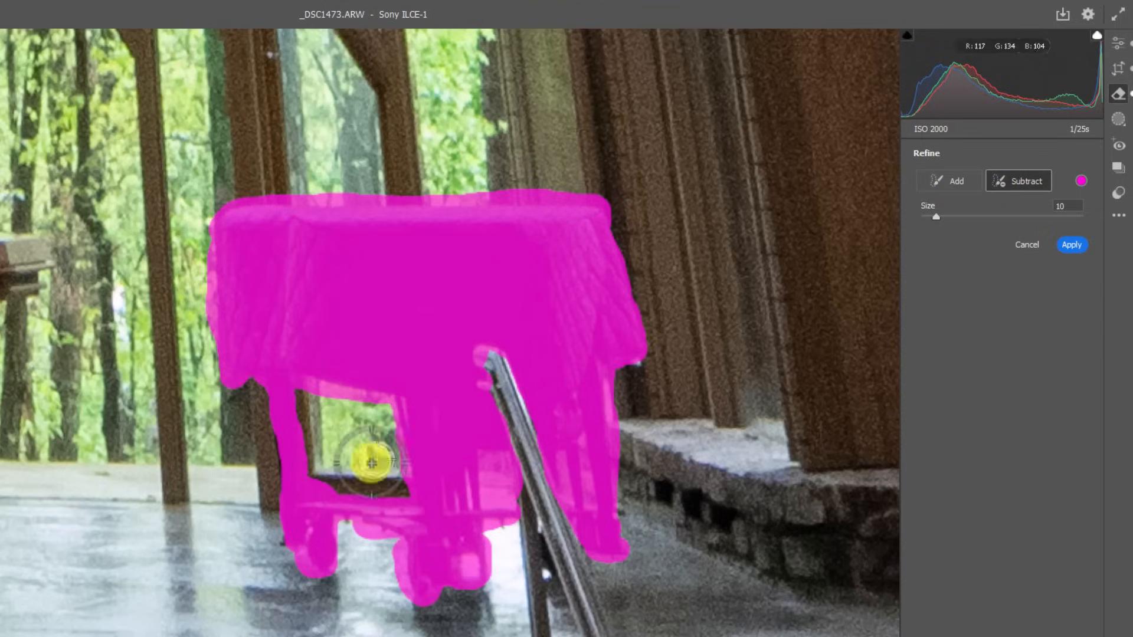
mouse_move(235, 394)
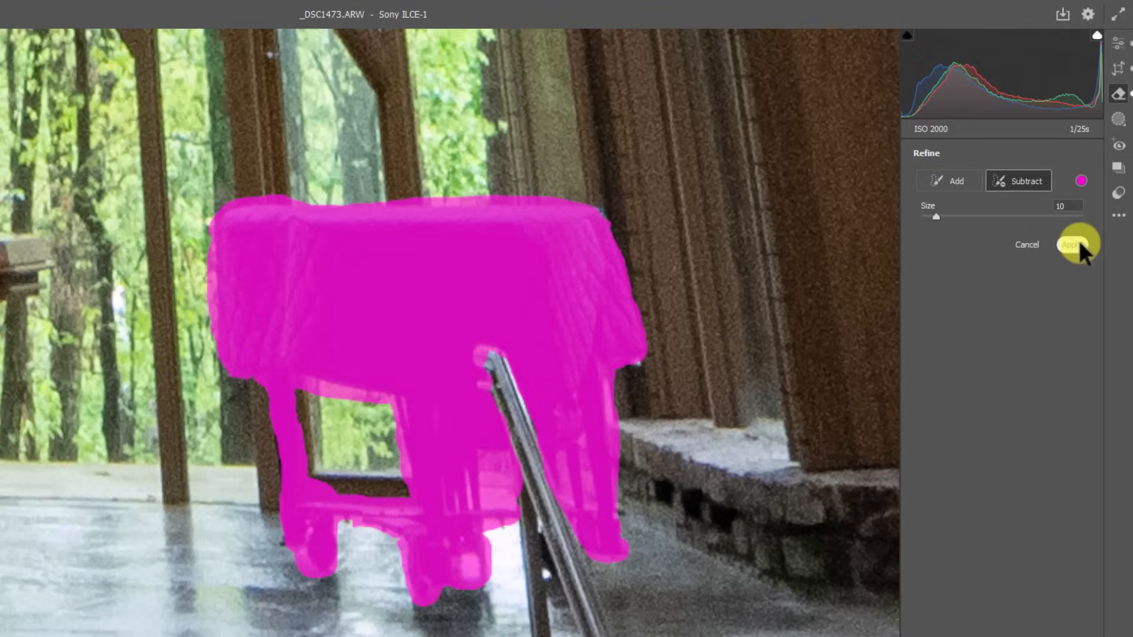
click(1072, 244)
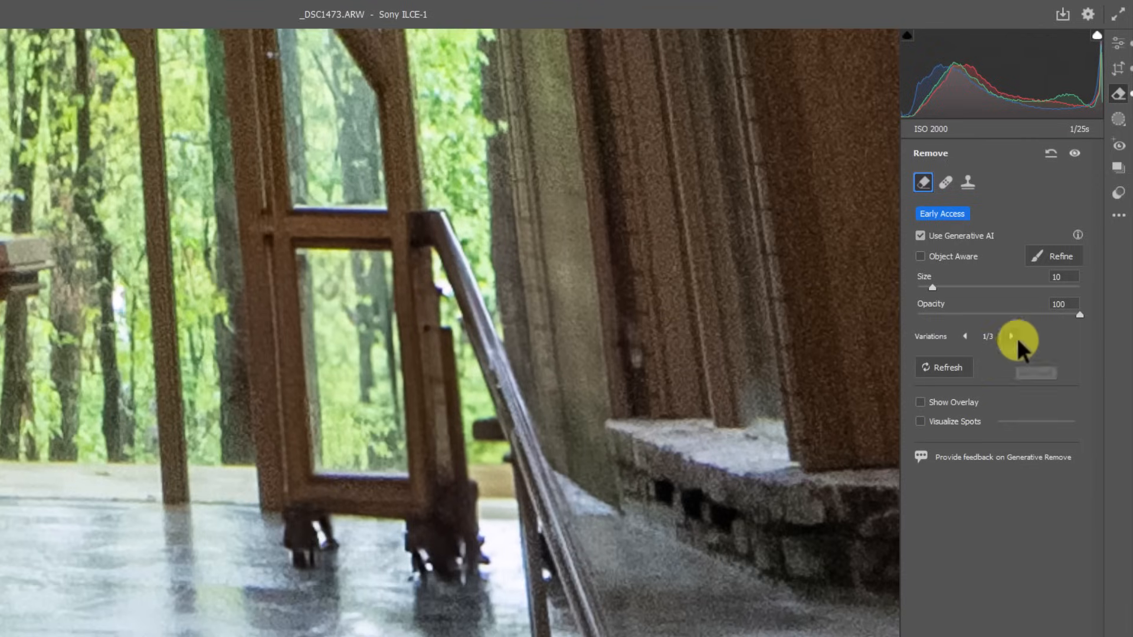
Cycle through the three generated variations and settle on variation 2 of 3
click(1010, 337)
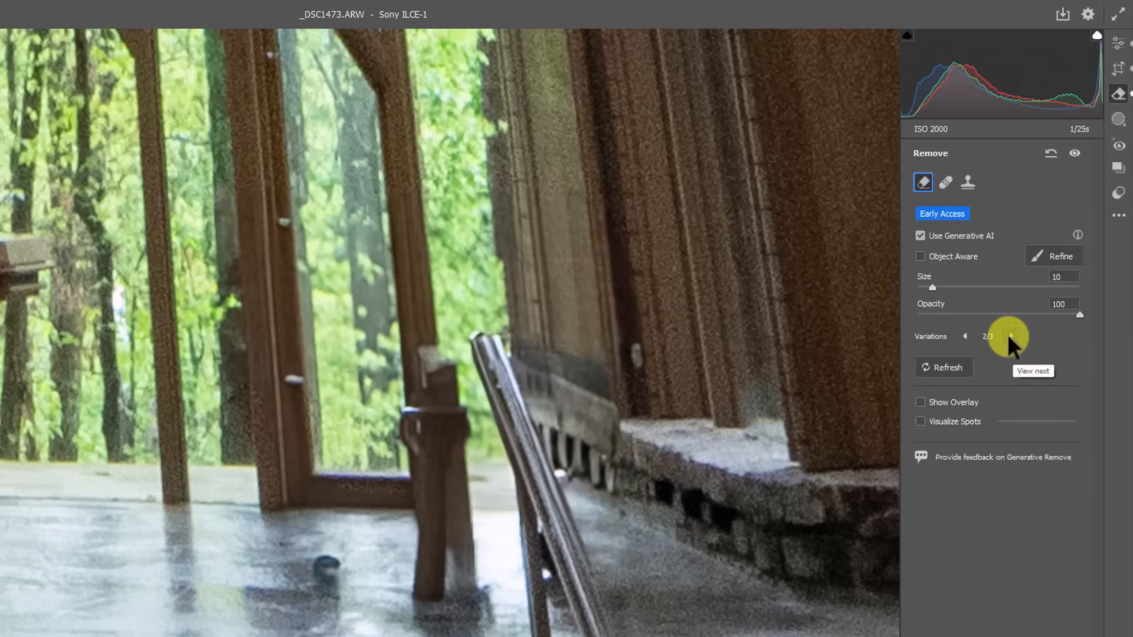
click(1012, 336)
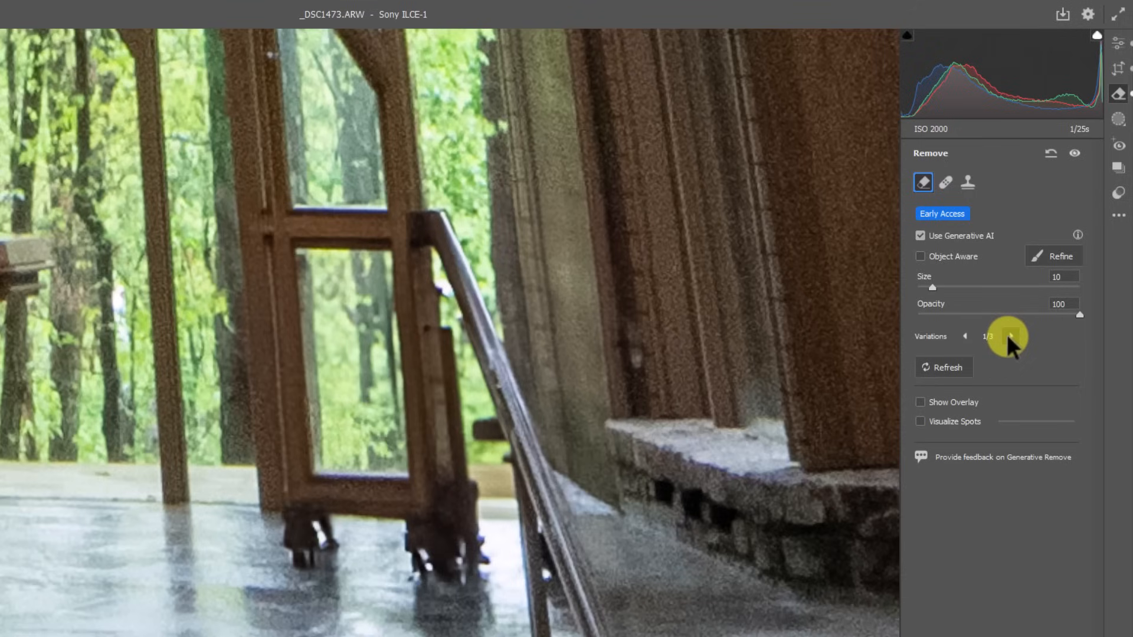
click(1011, 336)
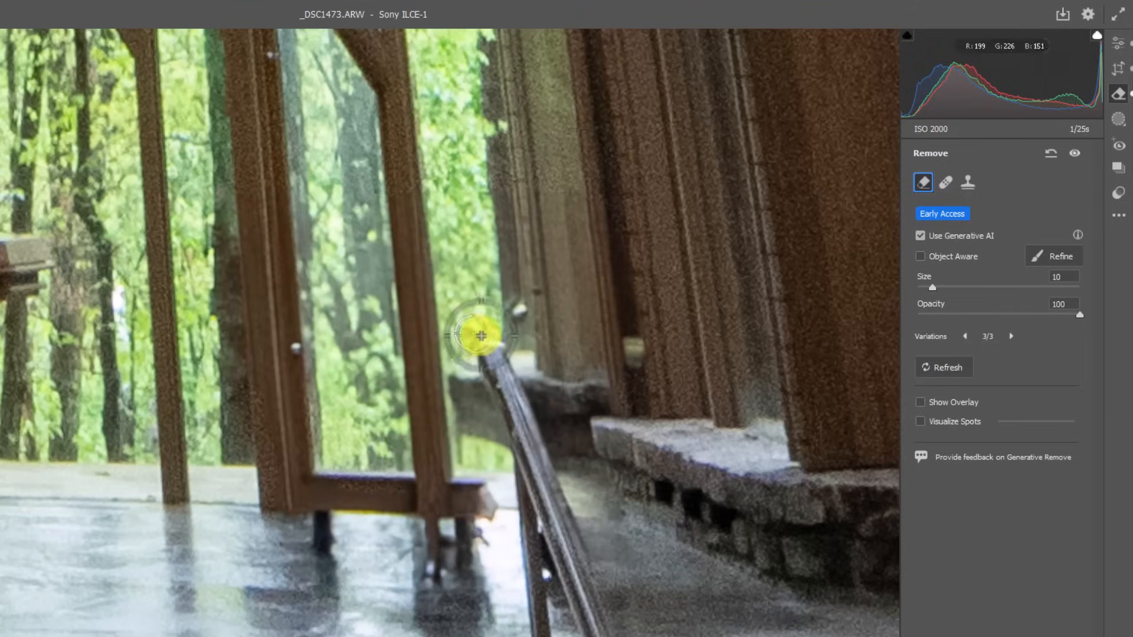
mouse_move(860, 344)
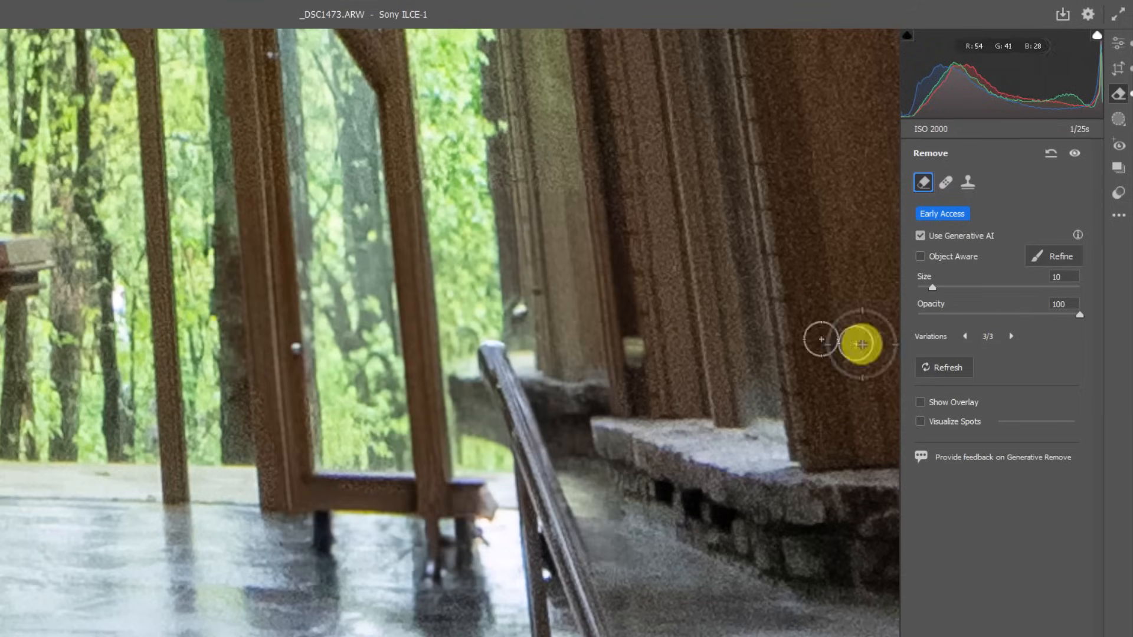
click(964, 337)
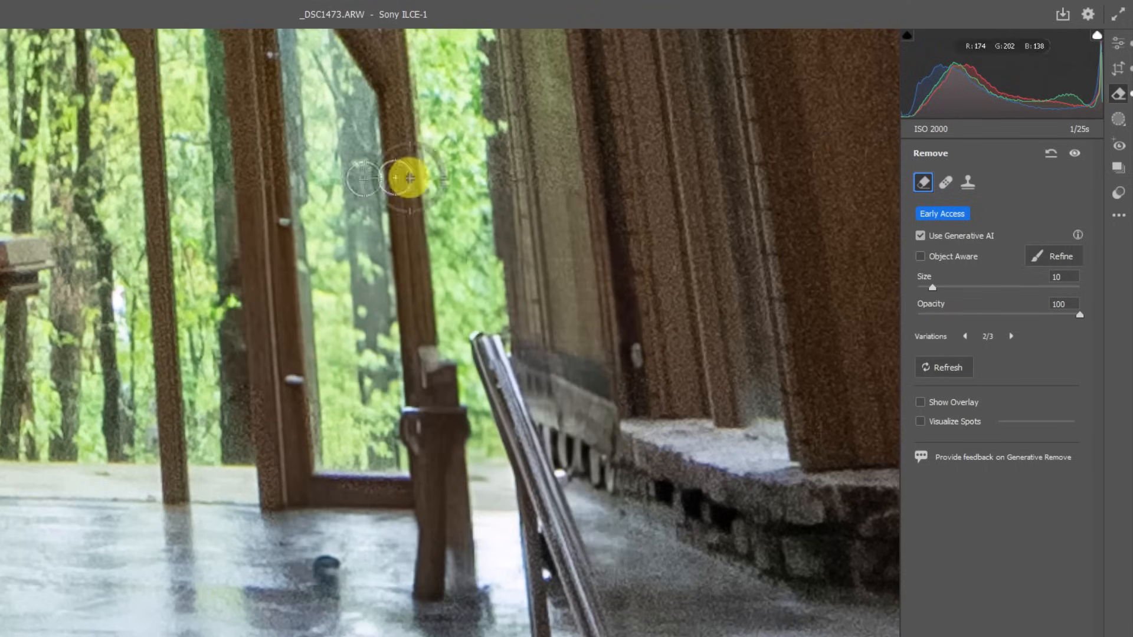
click(965, 336)
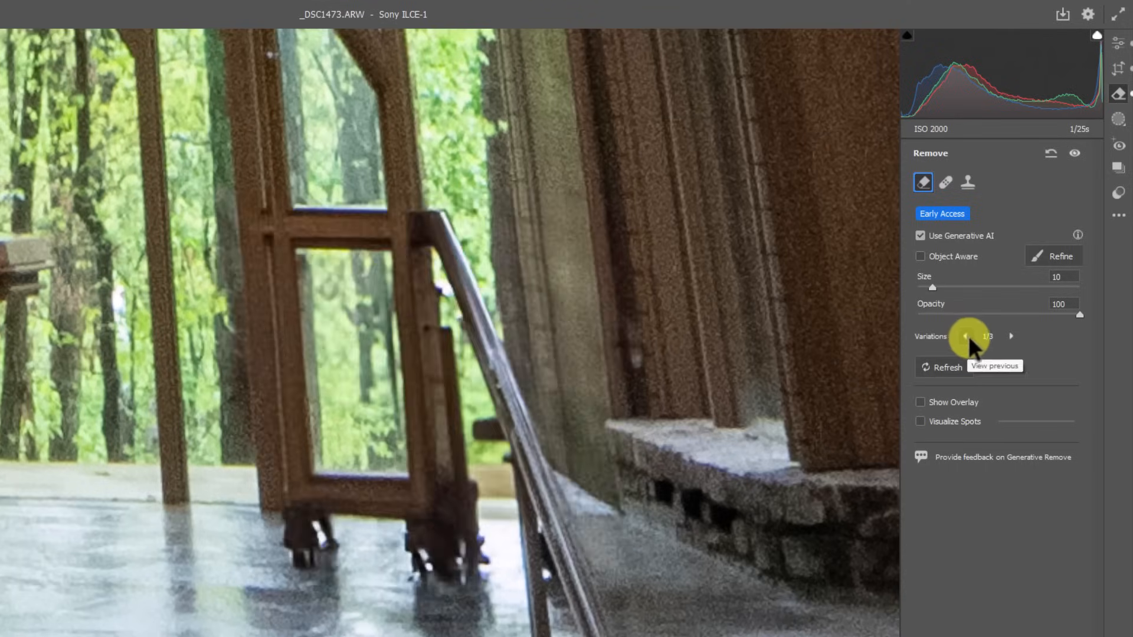
click(1011, 336)
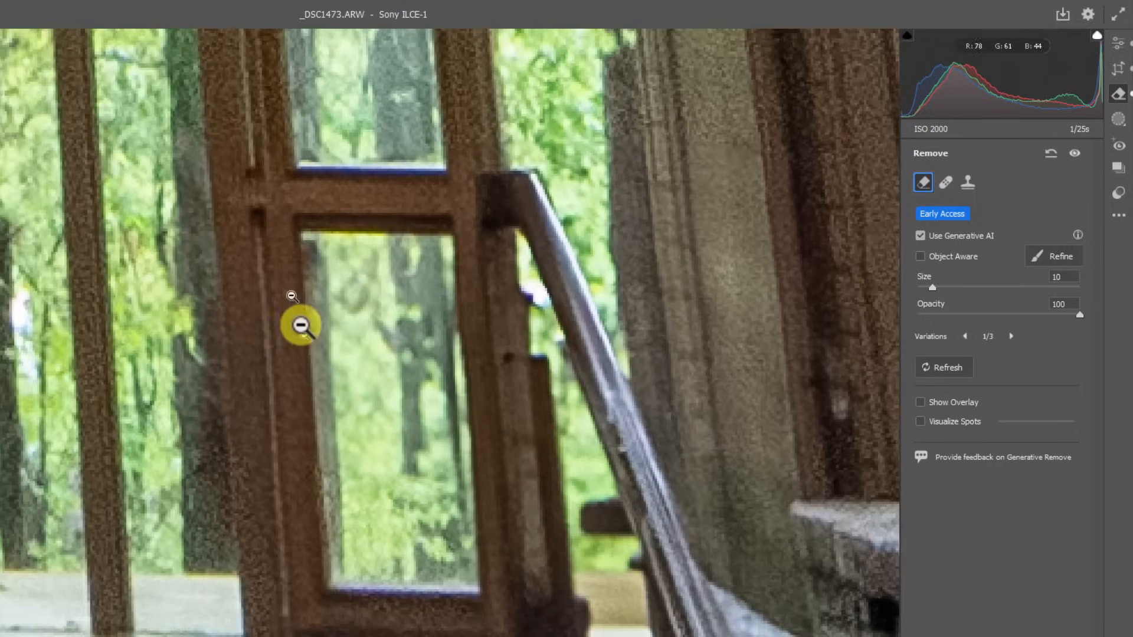
mouse_move(280, 381)
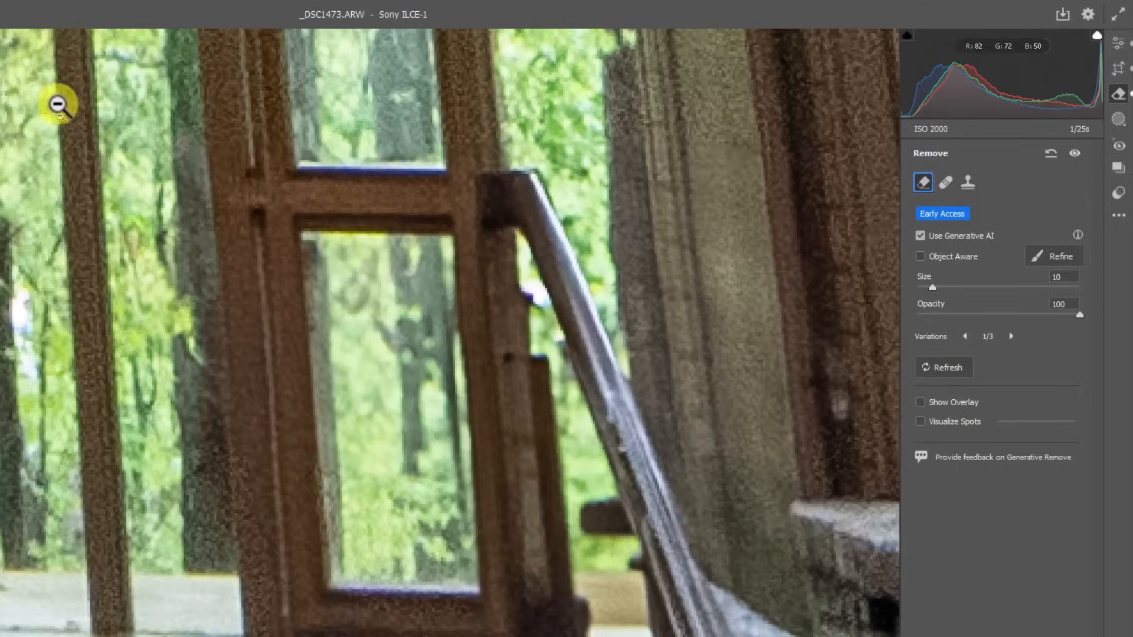
mouse_move(339, 397)
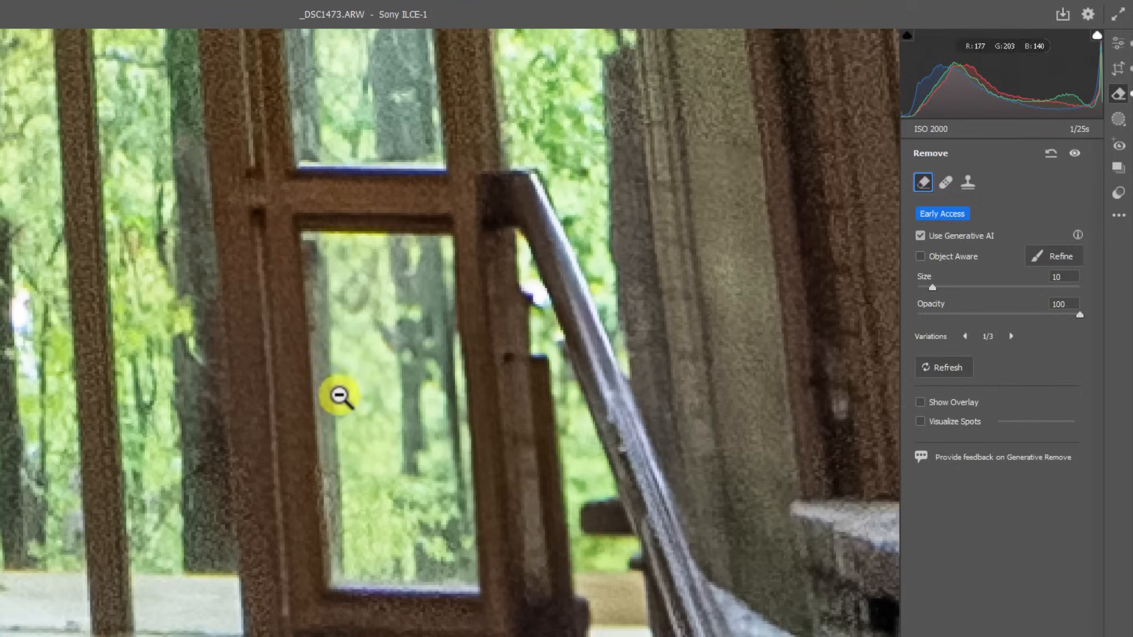
mouse_move(342, 359)
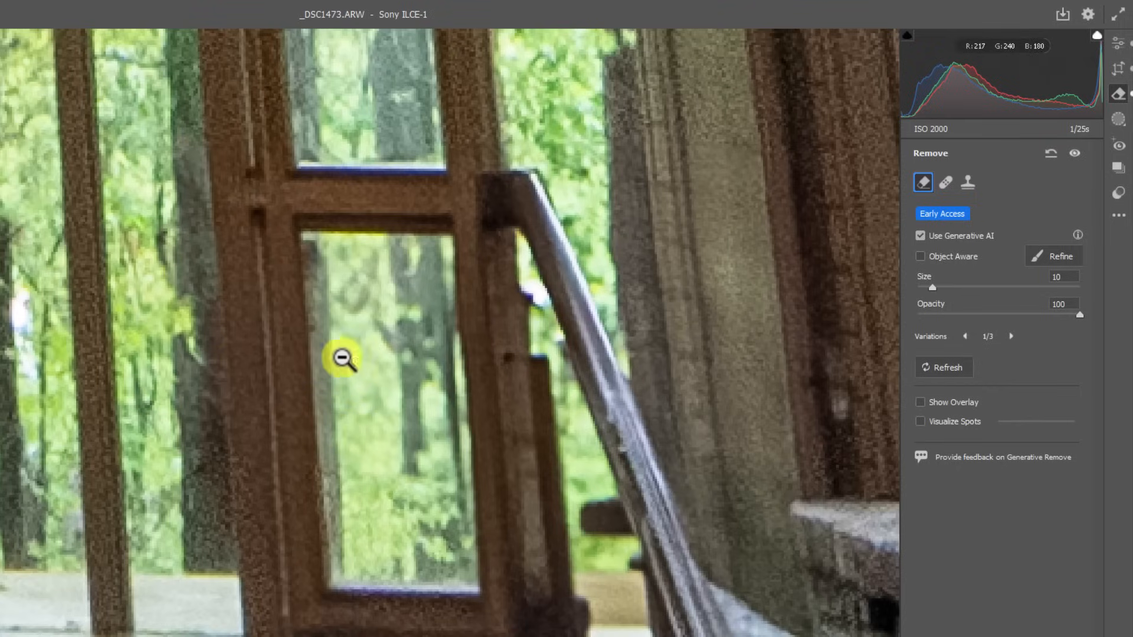
mouse_move(91, 310)
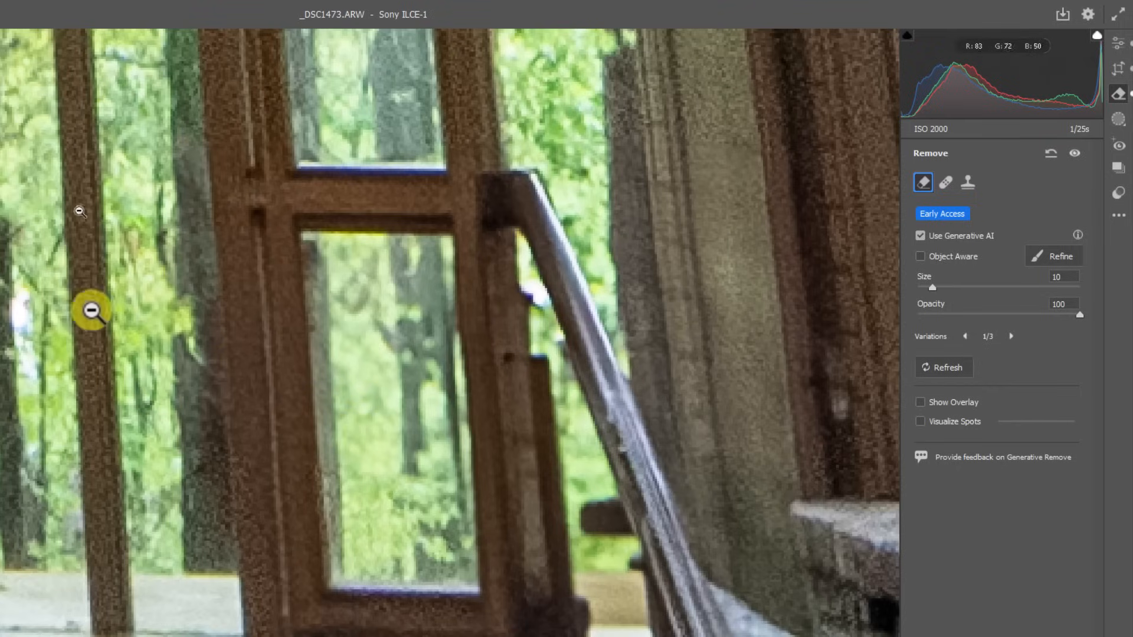
mouse_move(636, 340)
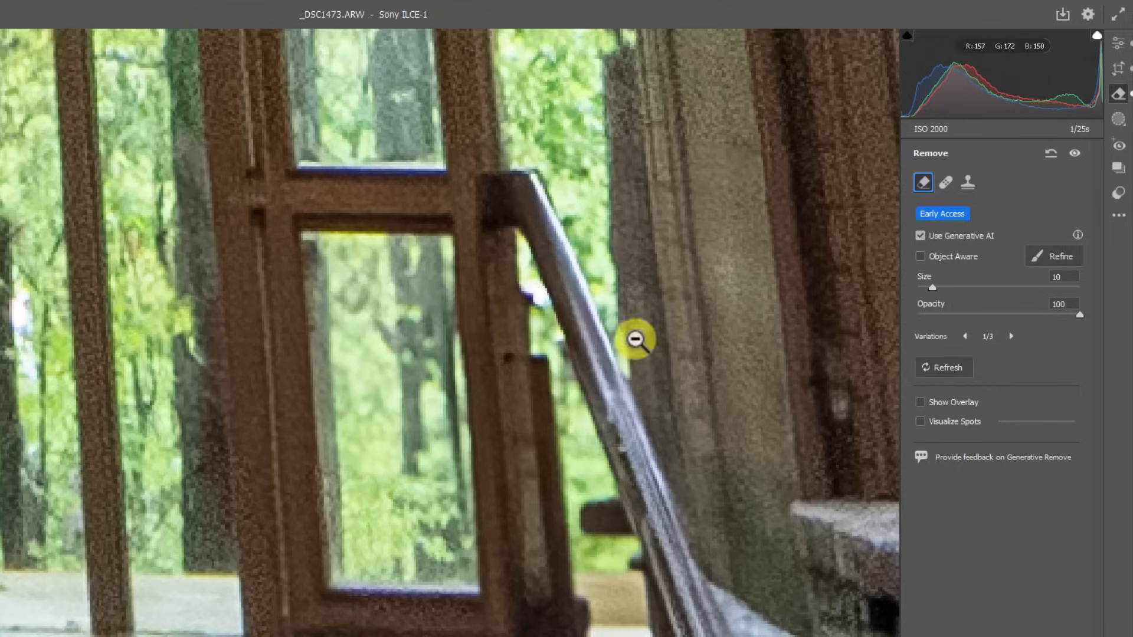
click(1011, 336)
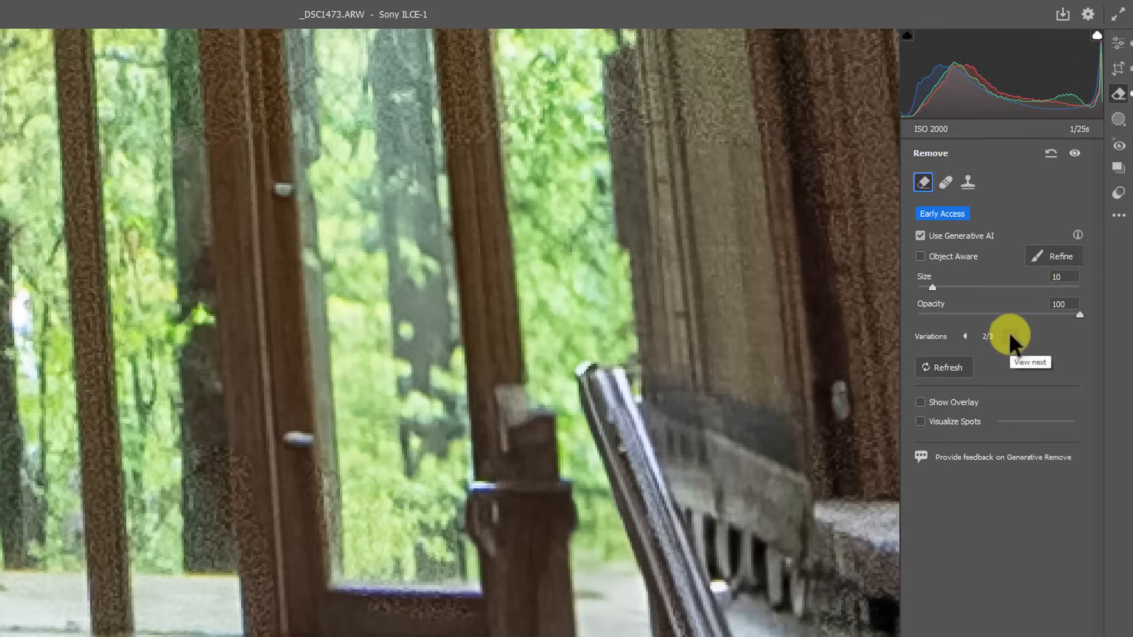
mouse_move(210, 186)
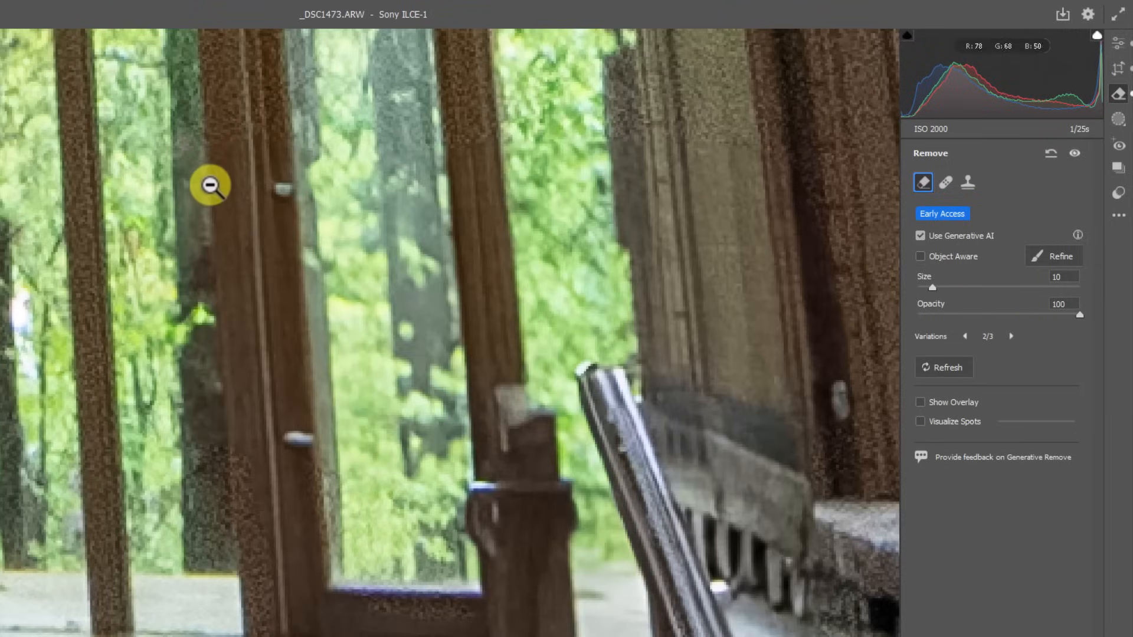
mouse_move(563, 562)
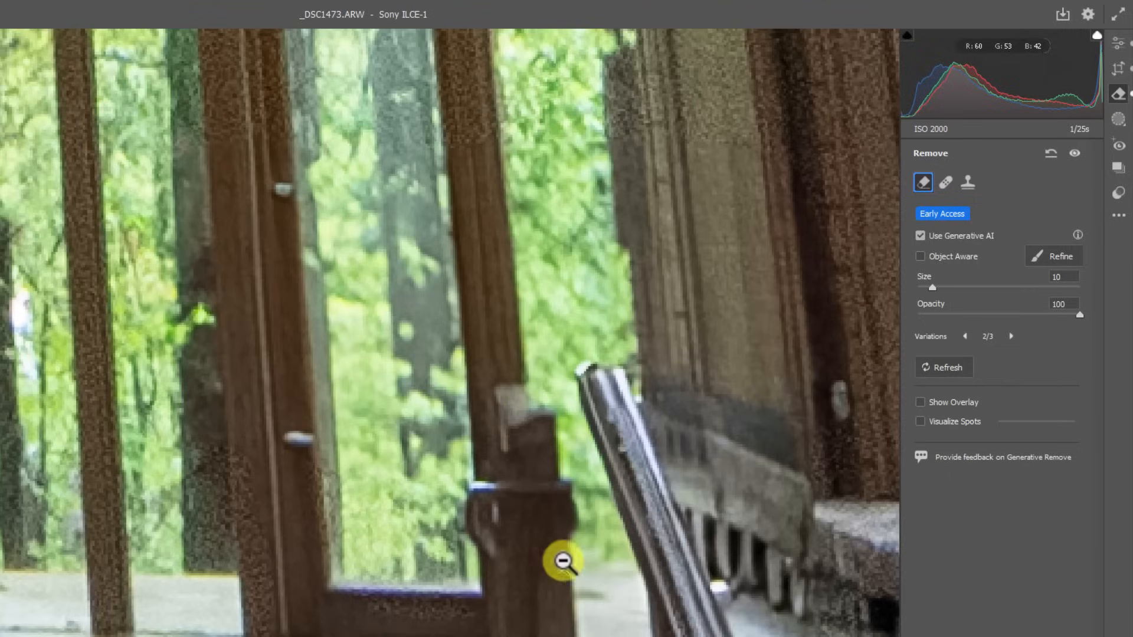
mouse_move(185, 275)
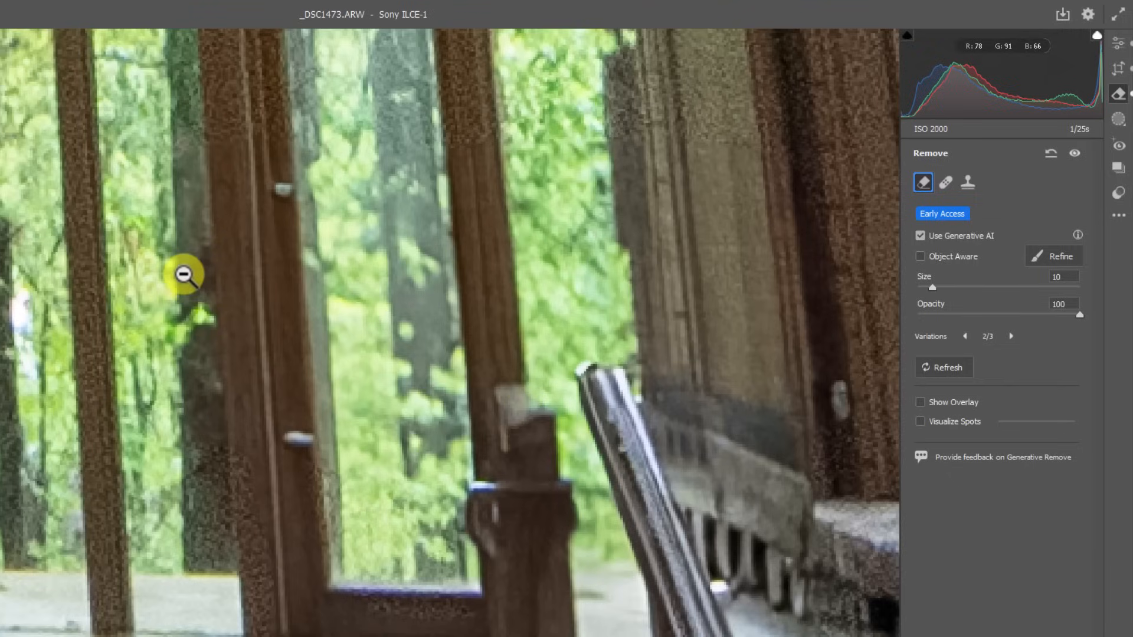
mouse_move(330, 214)
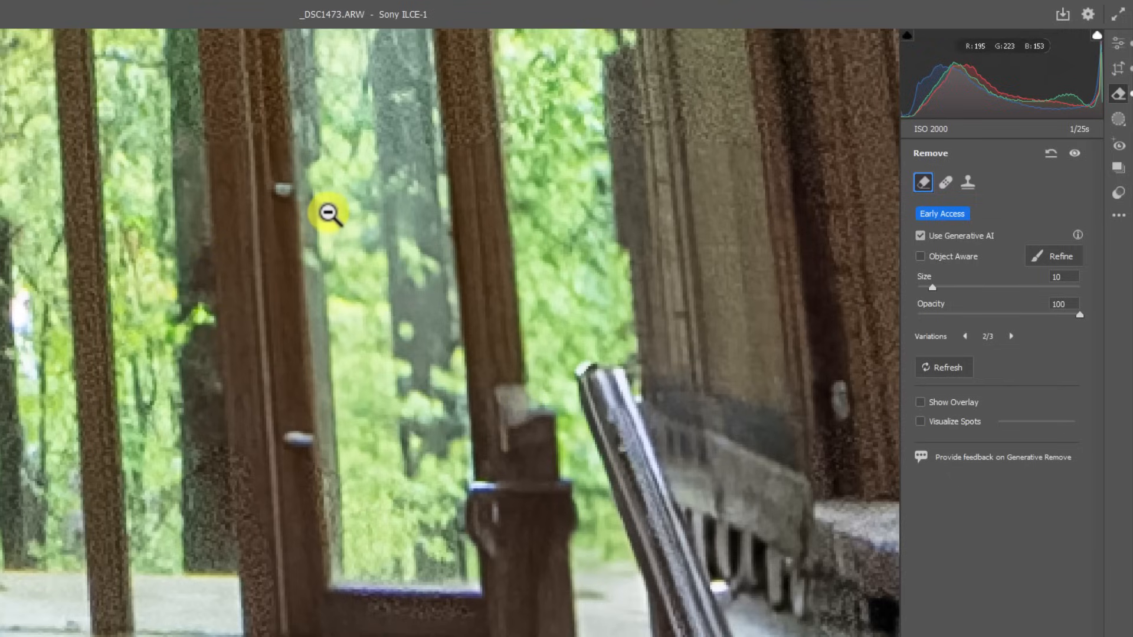
mouse_move(333, 182)
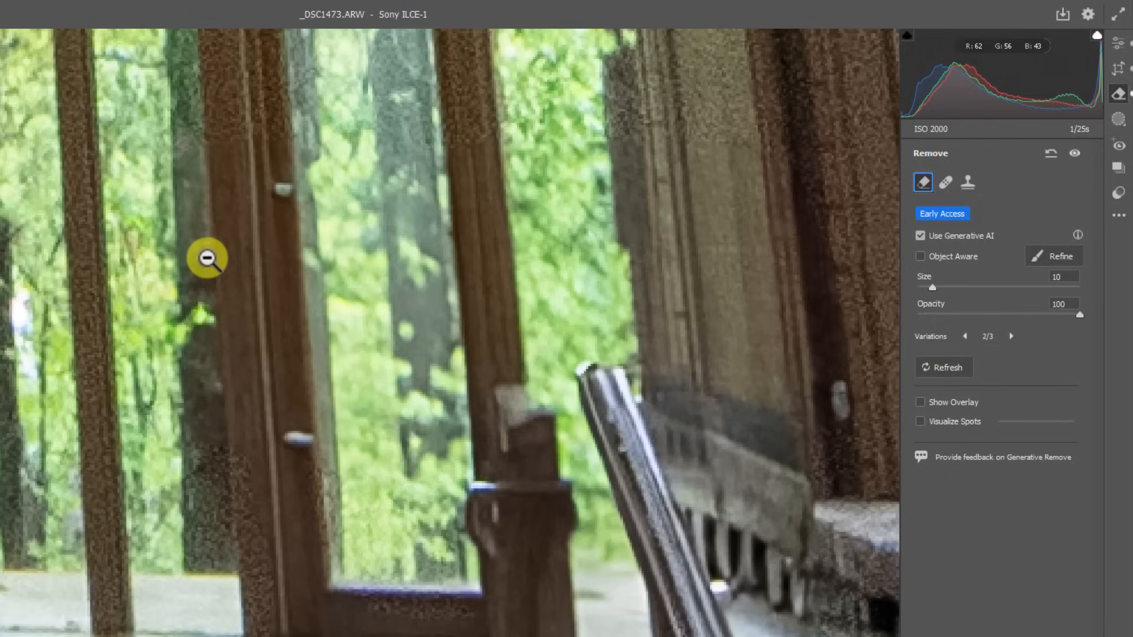
mouse_move(400, 372)
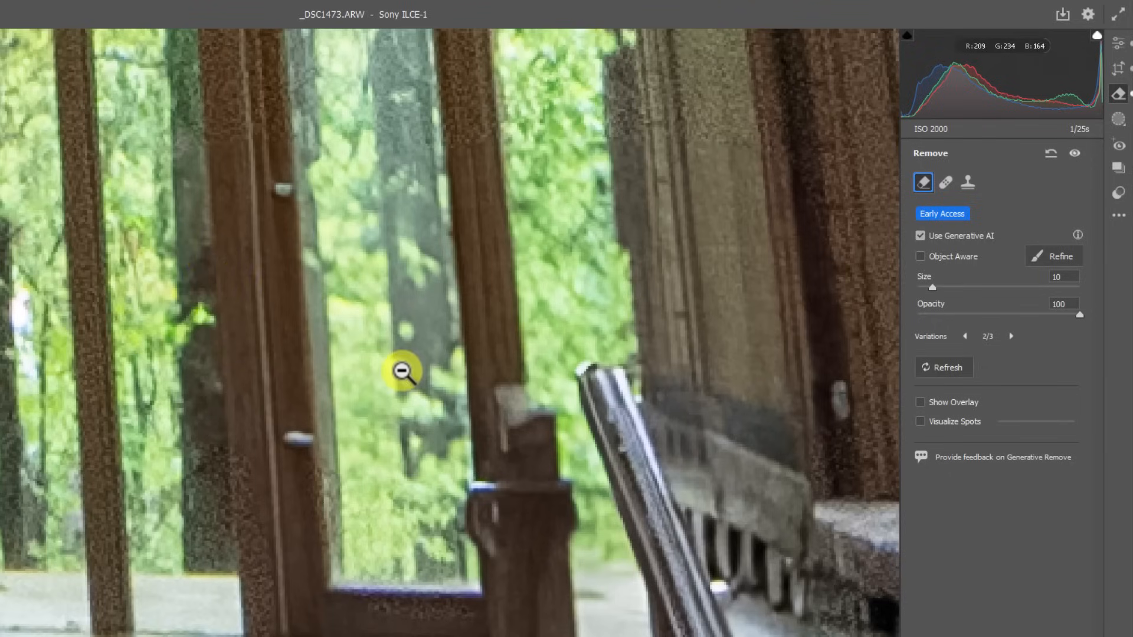
mouse_move(392, 353)
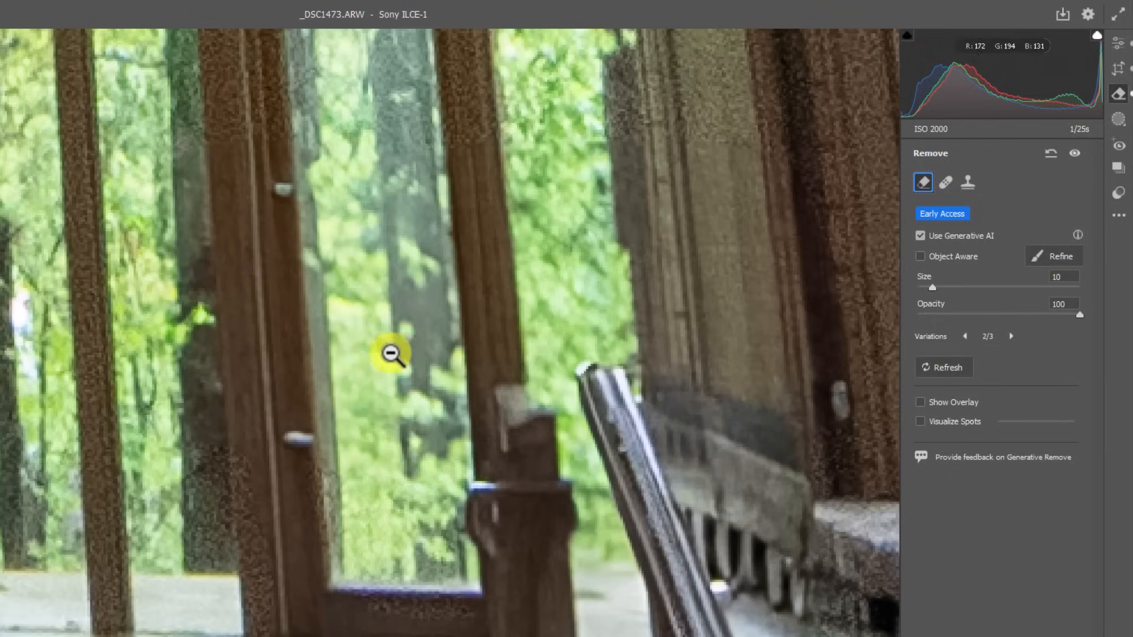
mouse_move(354, 361)
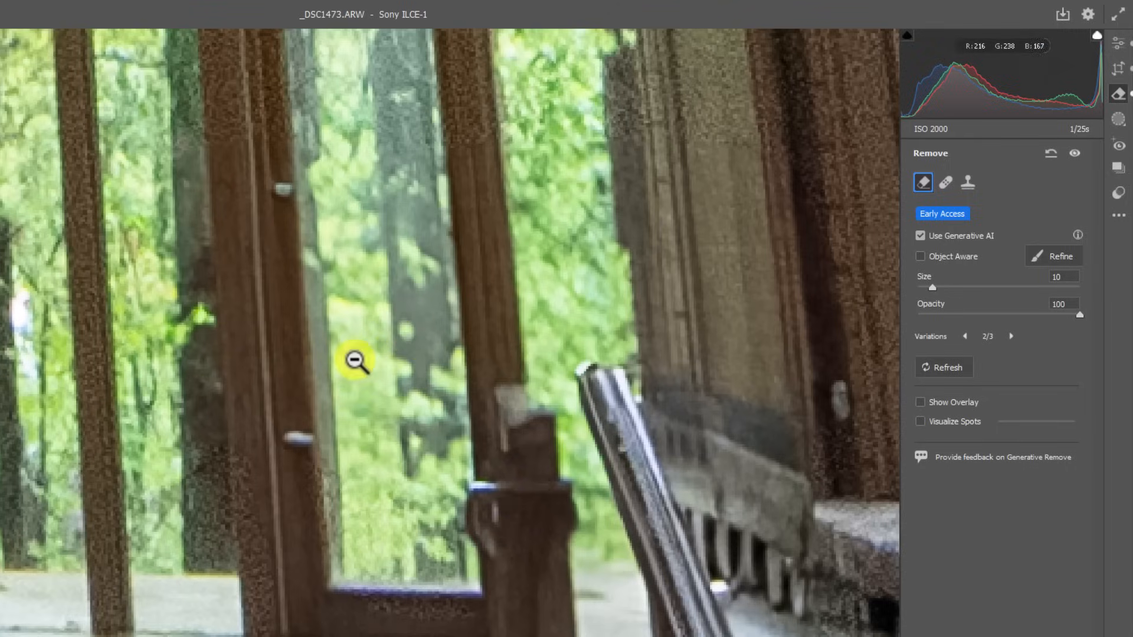
mouse_move(436, 361)
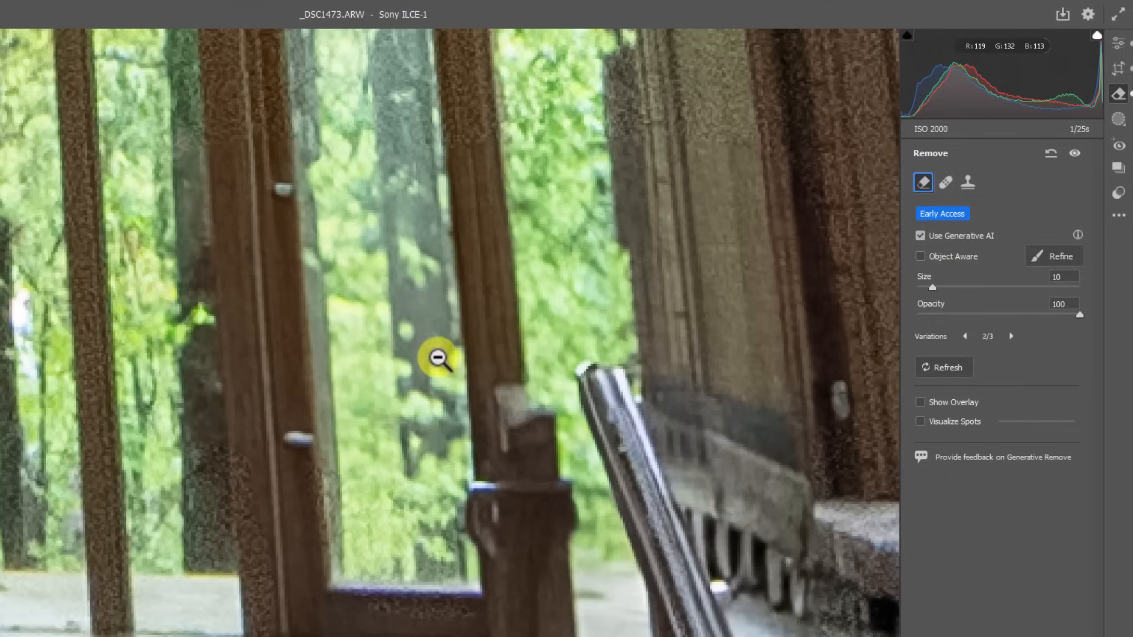
mouse_move(1051, 259)
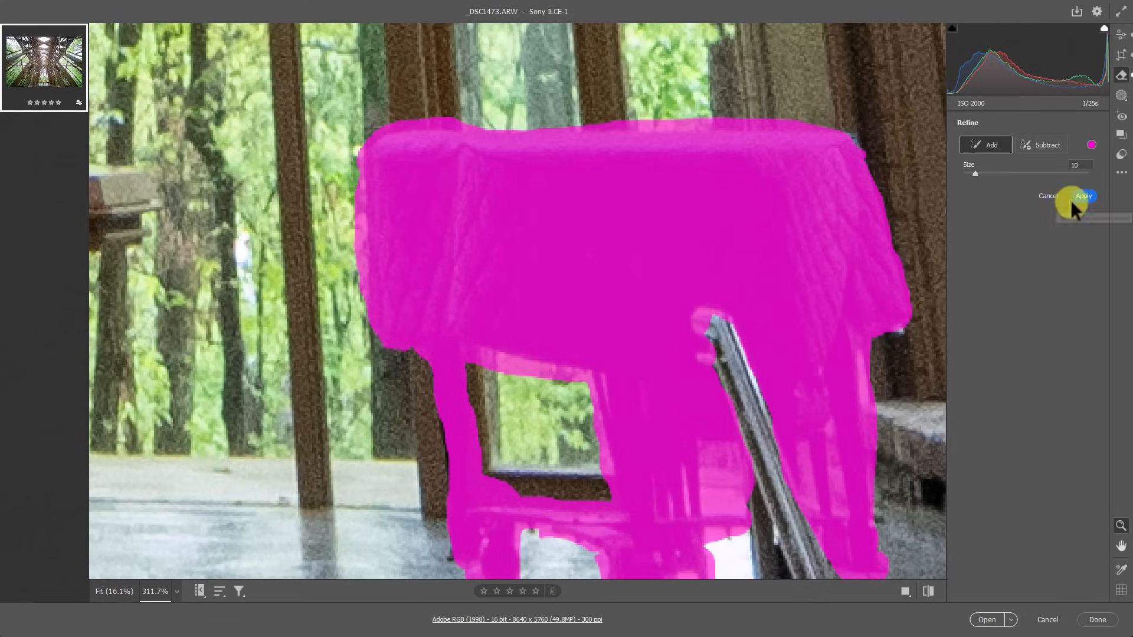
Apply the refined mask so the piano area regenerates, keeping variation 2 of 3
click(1083, 195)
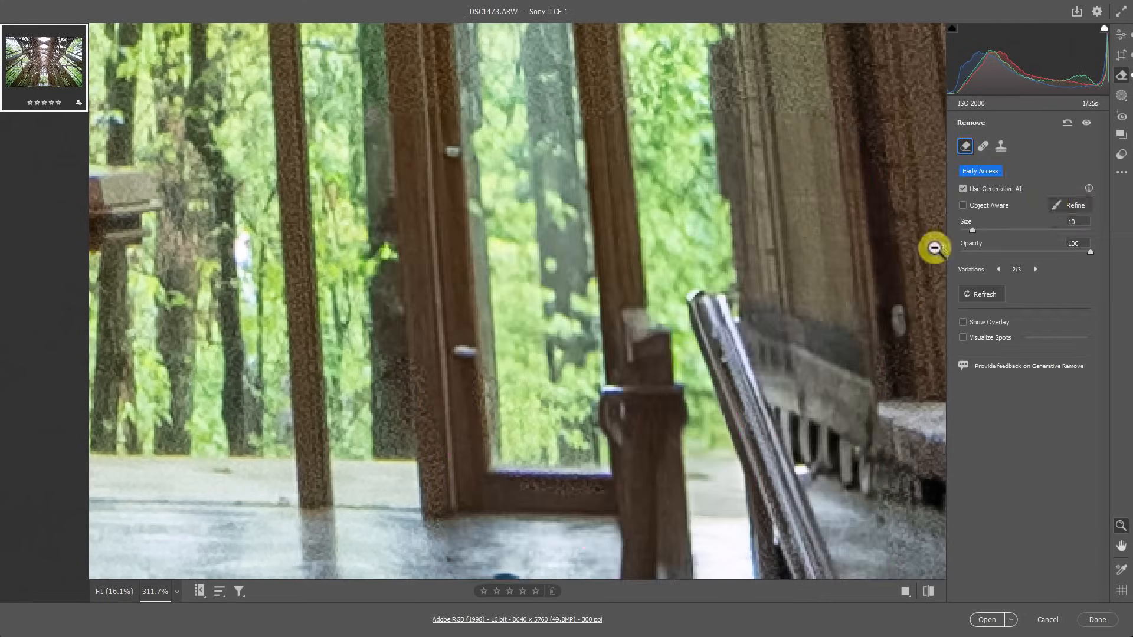
mouse_move(436, 205)
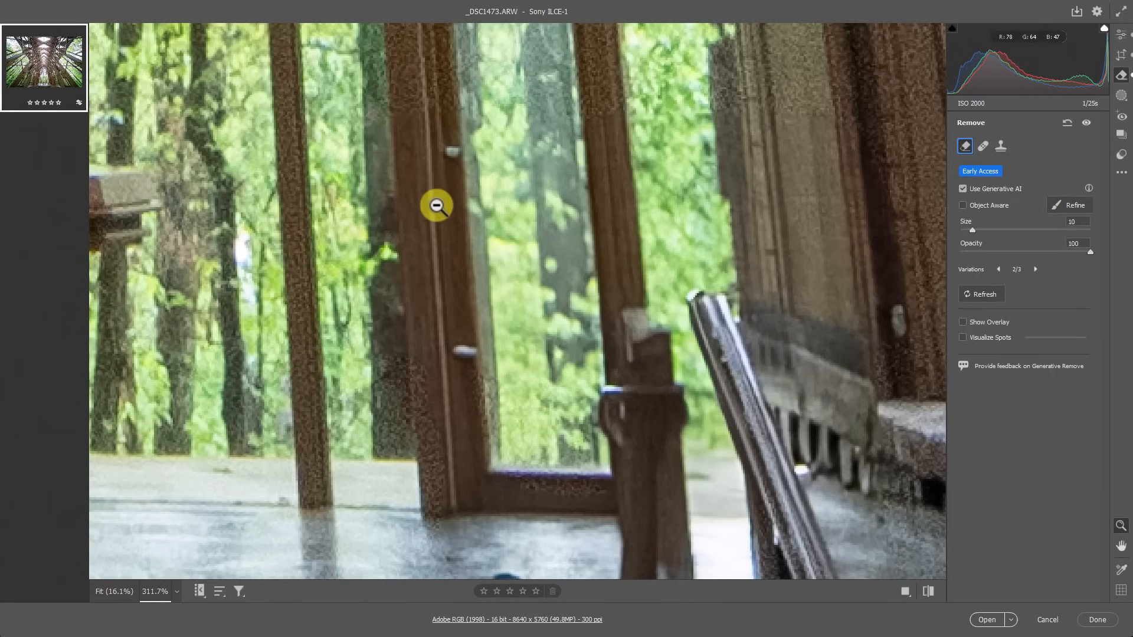
mouse_move(539, 281)
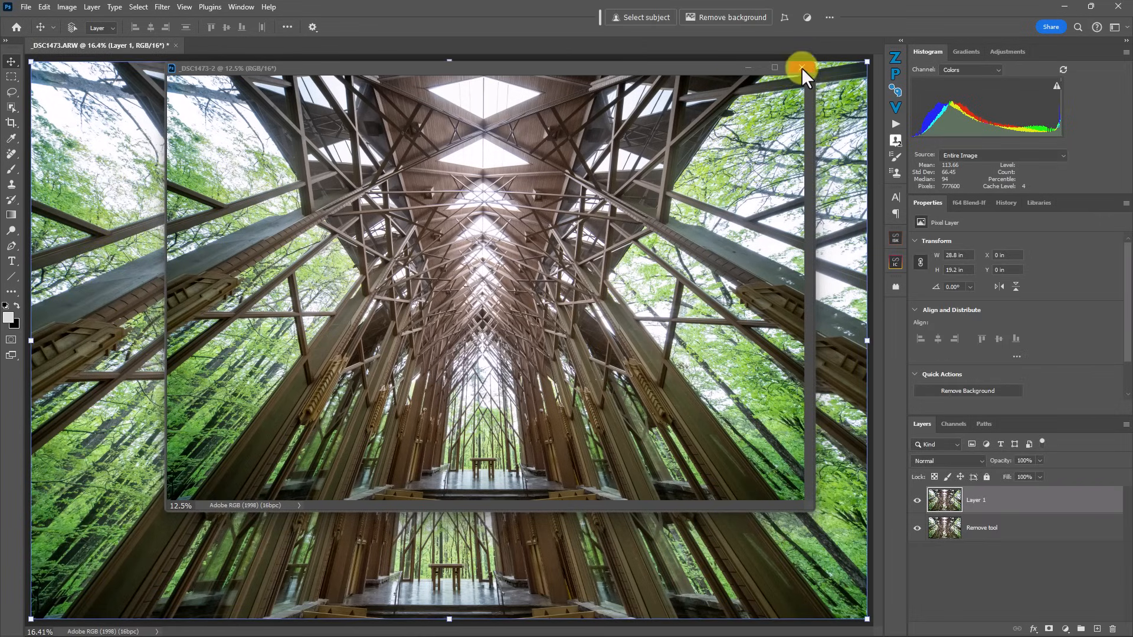
Close the separate Camera Raw copy and rename the new top layer 'ACR Gen Fill'
click(800, 68)
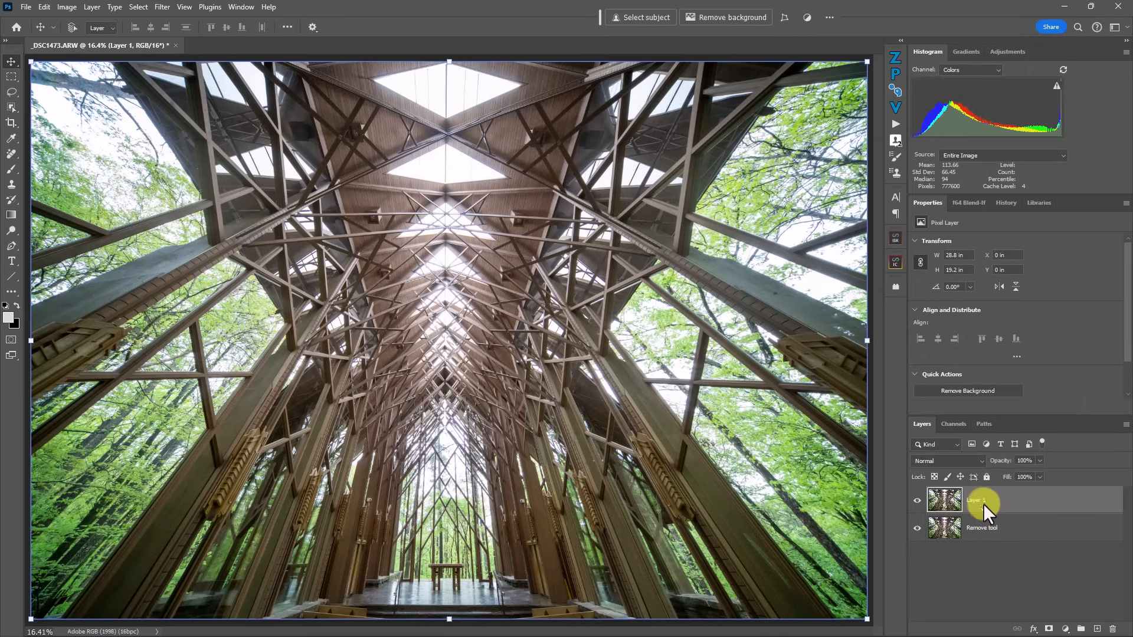
double_click(982, 500)
text(ACR Gen Fill)
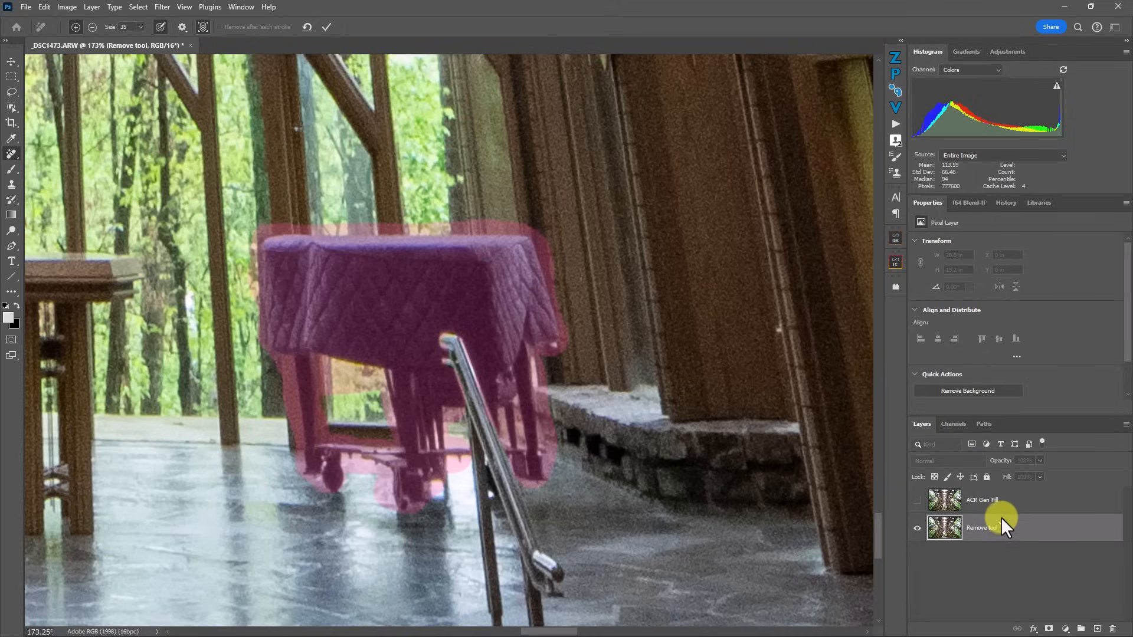
Apply the Remove tool stroke to erase the piano, then reveal the ACR Gen Fill layer for comparison
click(980, 527)
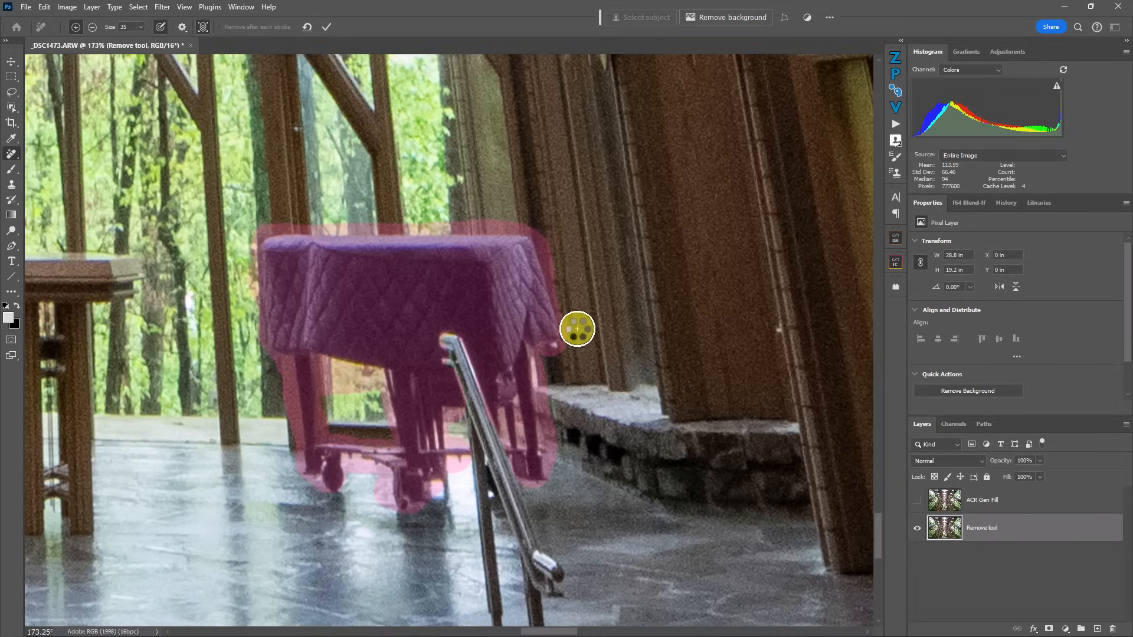
click(327, 27)
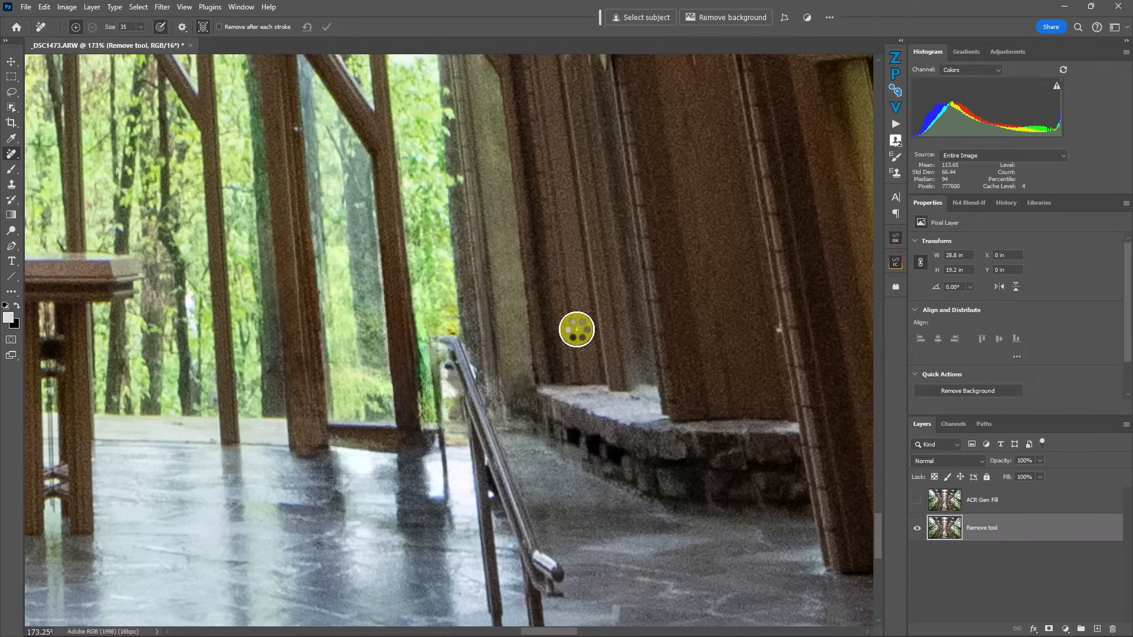
mouse_move(827, 489)
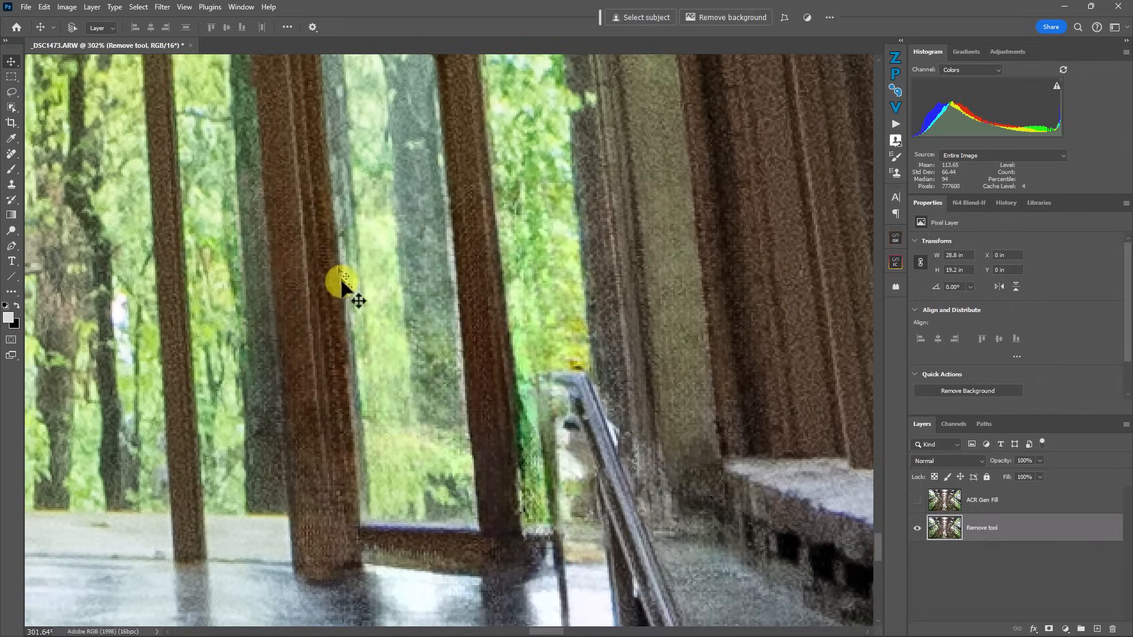
mouse_move(205, 282)
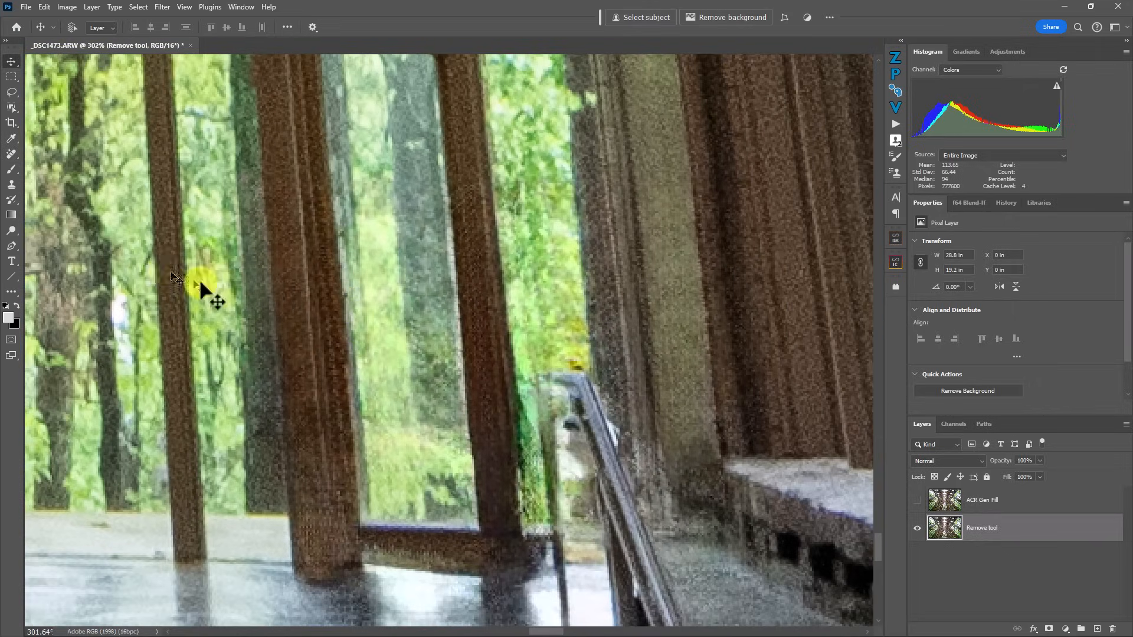
mouse_move(346, 408)
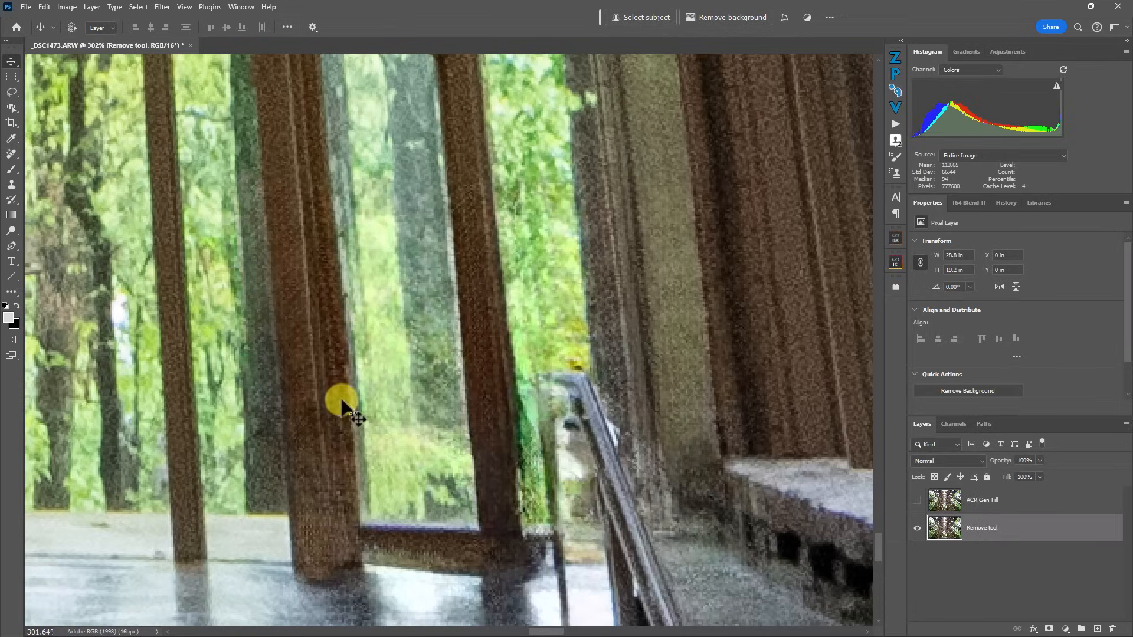
mouse_move(314, 401)
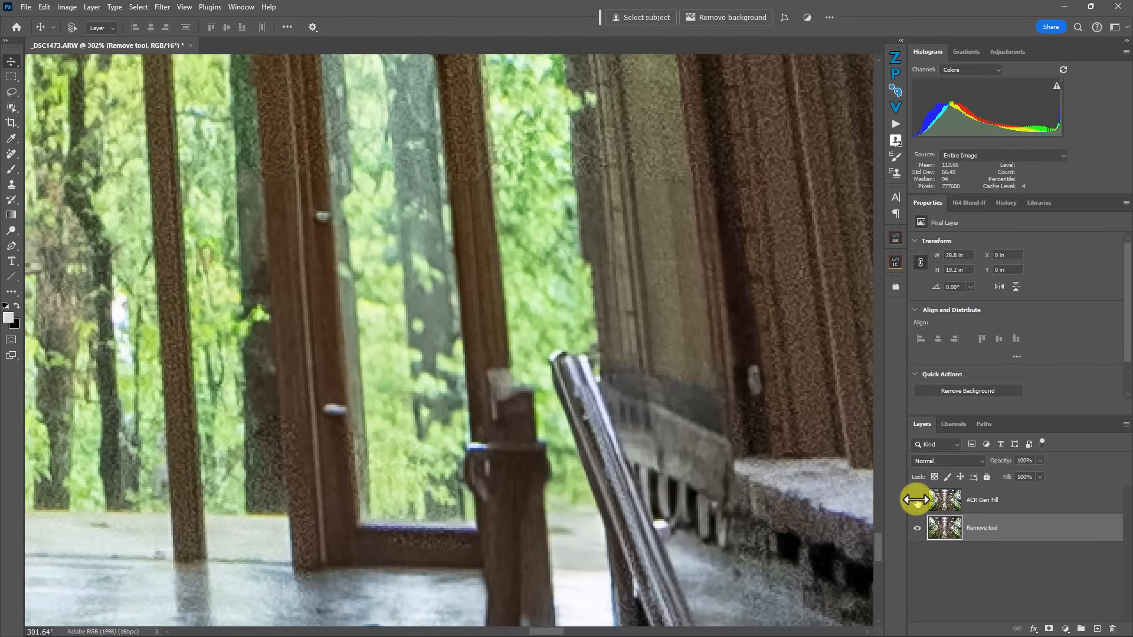
click(983, 500)
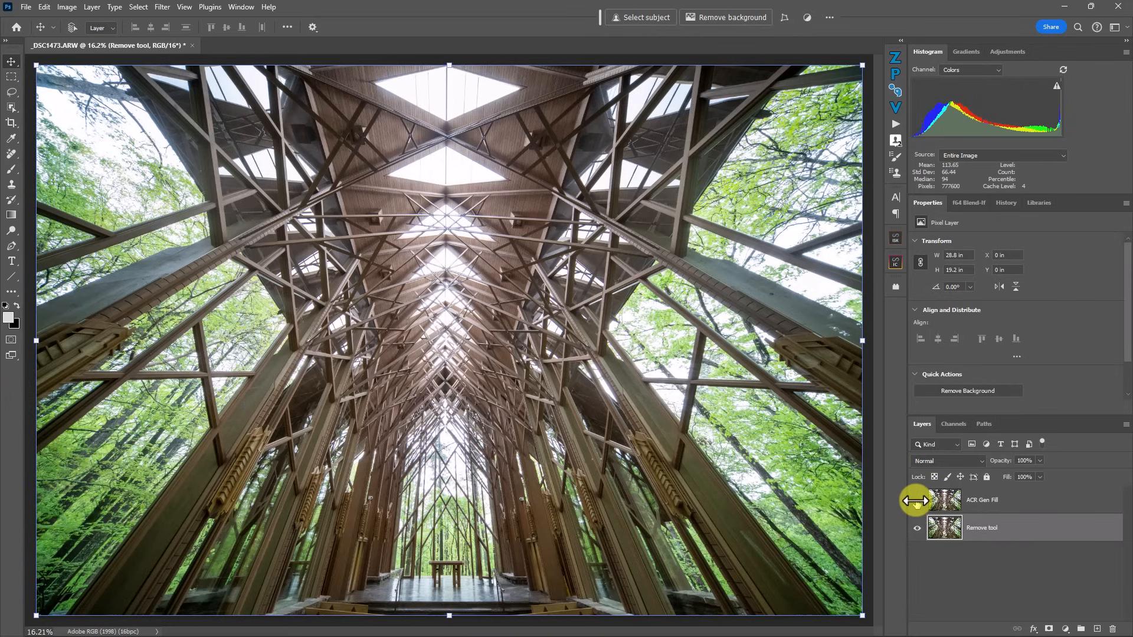
Toggle ACR Gen Fill visibility to compare both removals, leaving ACR Gen Fill selected on top
click(915, 499)
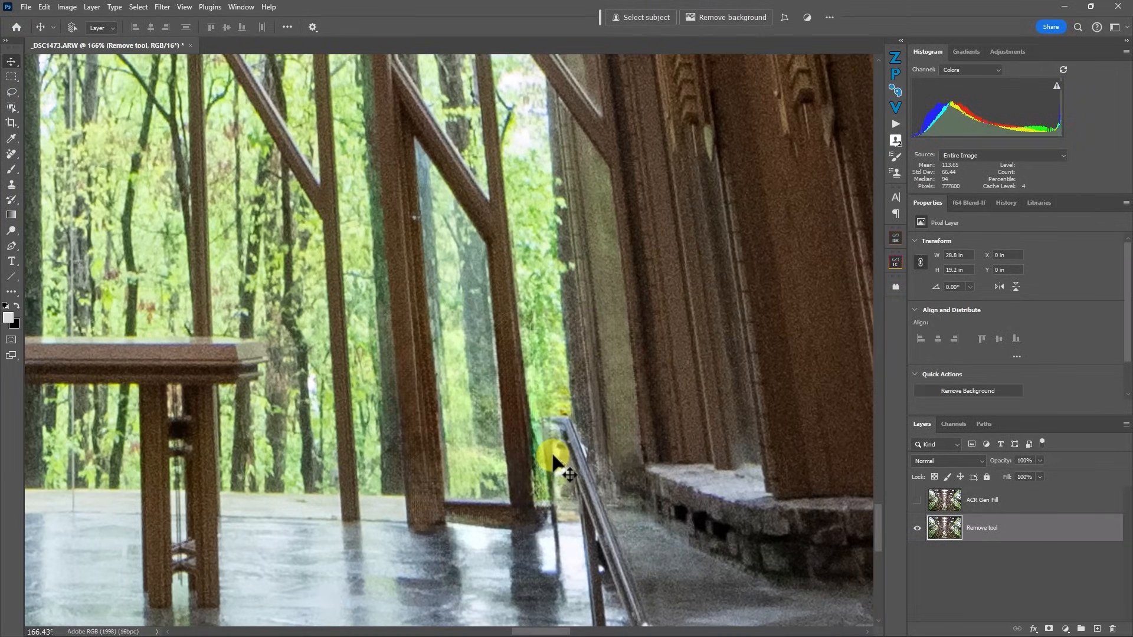
mouse_move(656, 466)
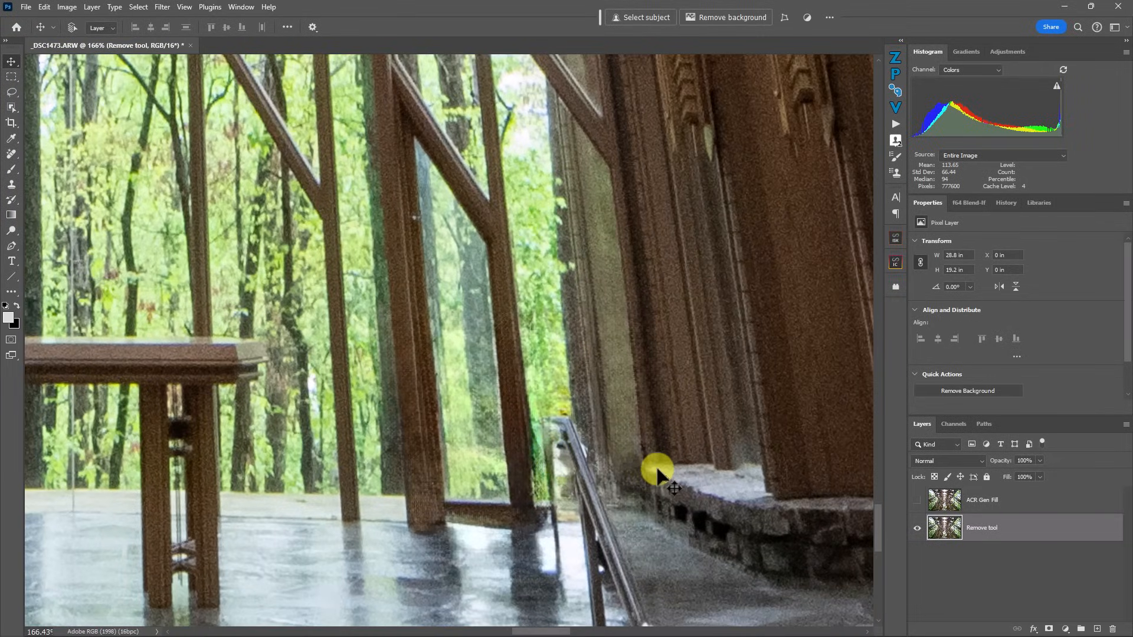
mouse_move(510, 405)
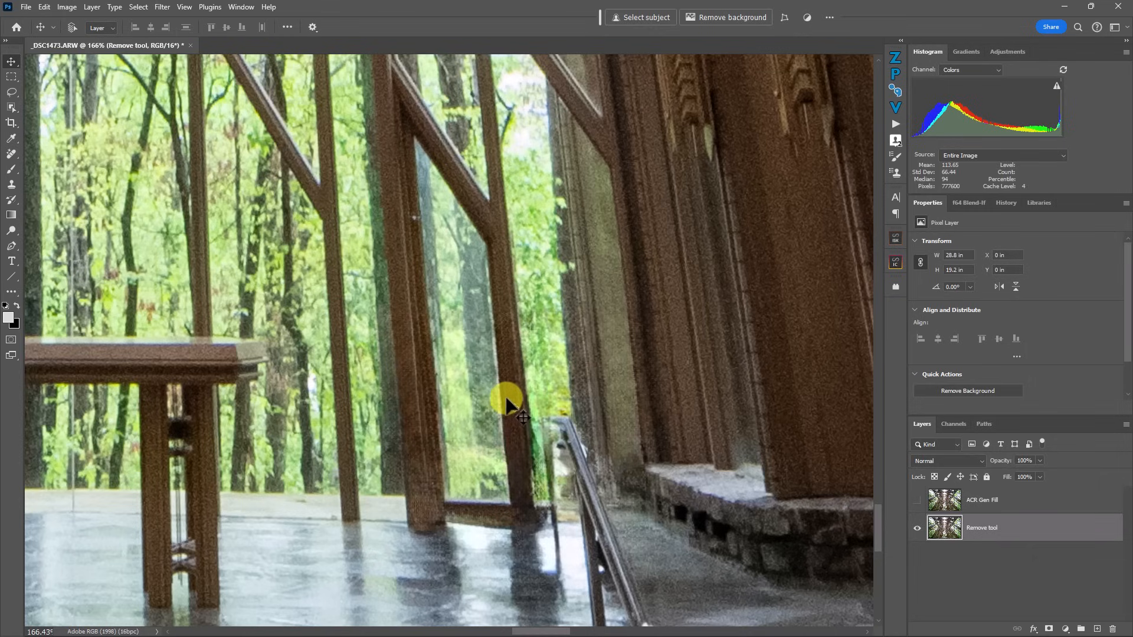
mouse_move(476, 513)
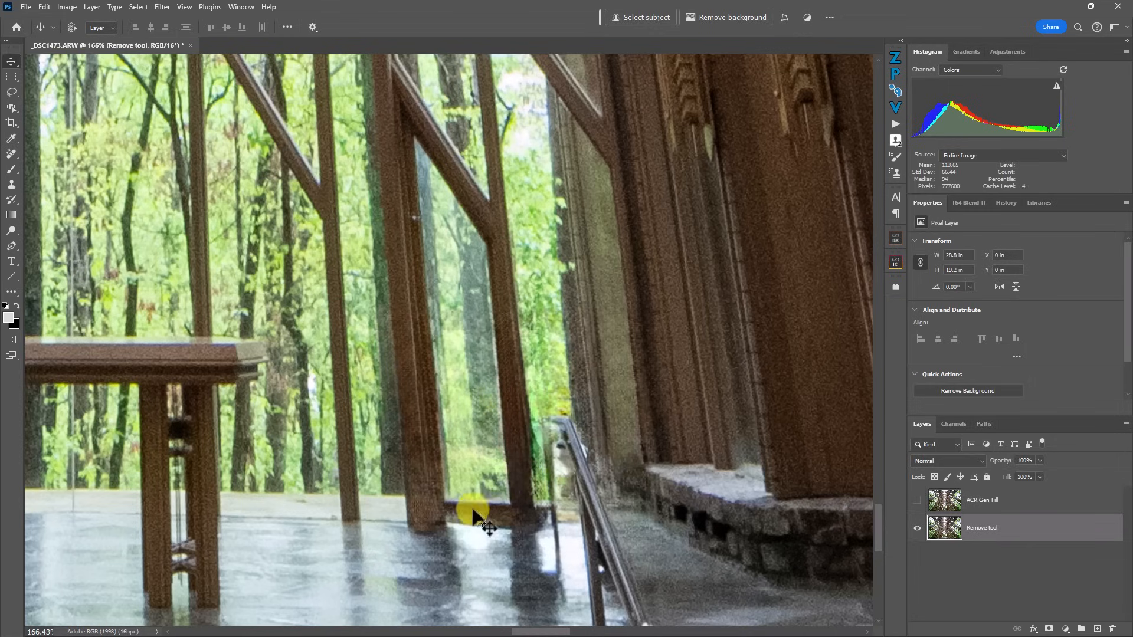
scroll(up, 3)
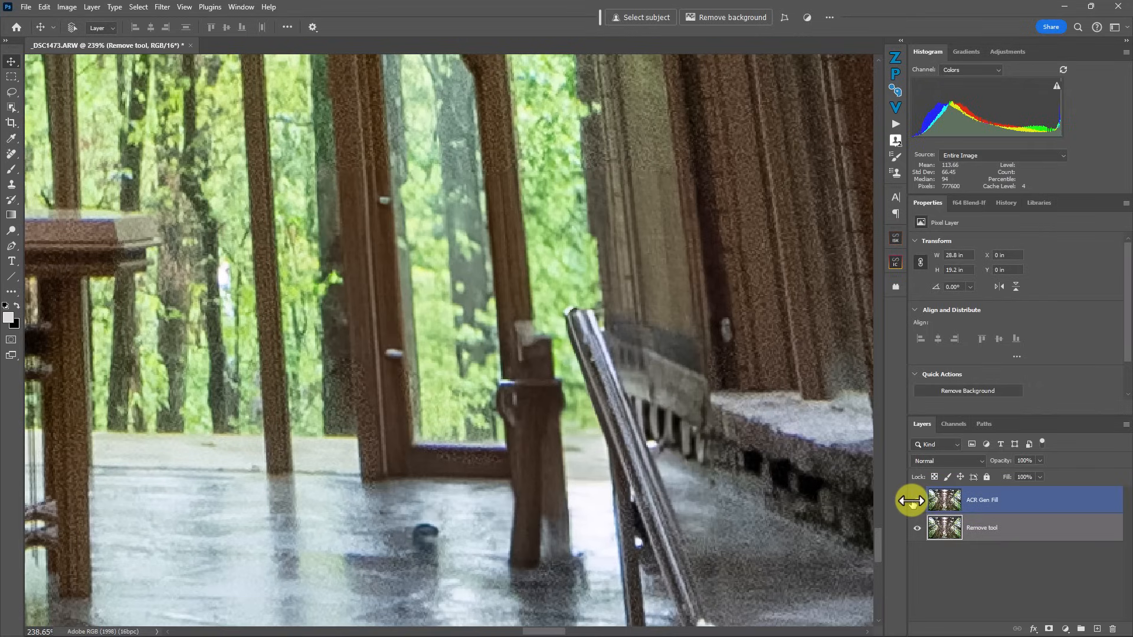
mouse_move(917, 500)
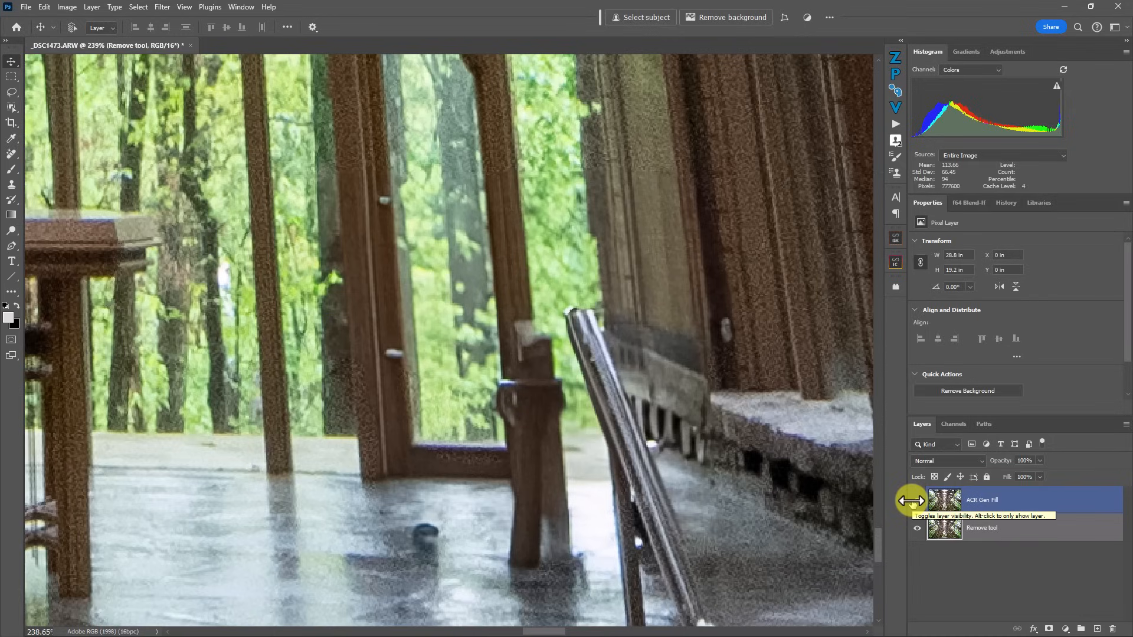
mouse_move(915, 500)
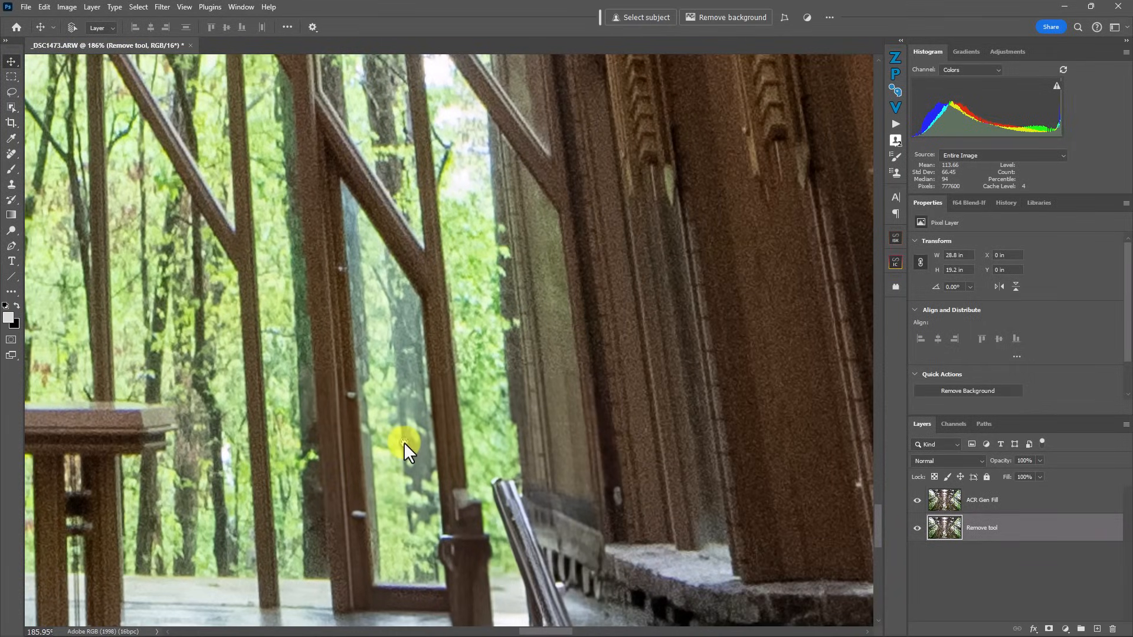
click(982, 499)
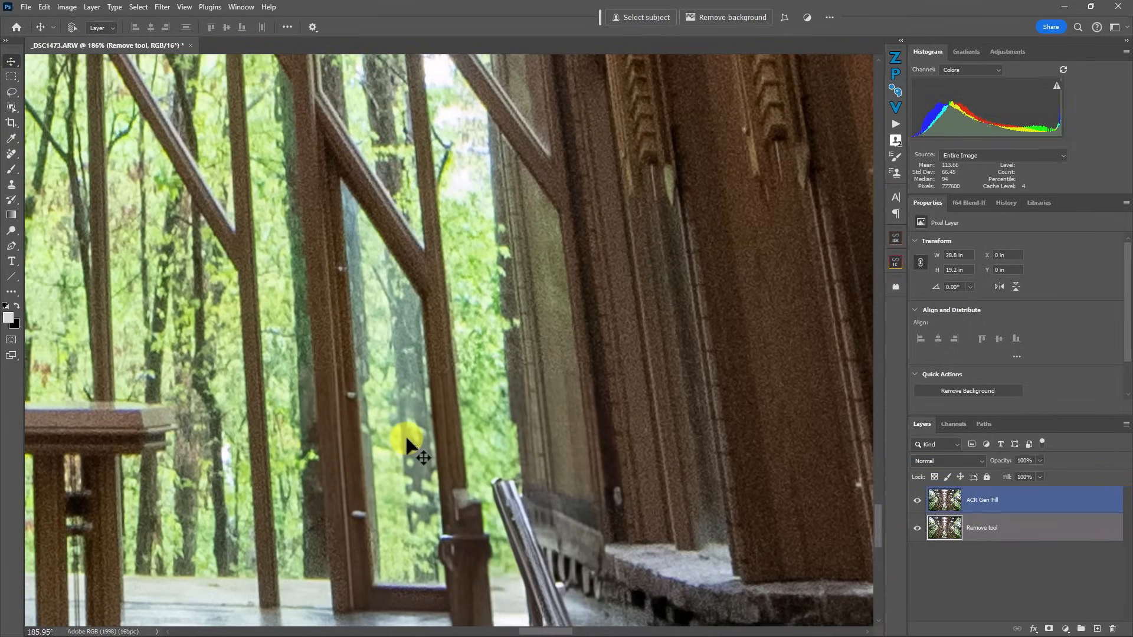